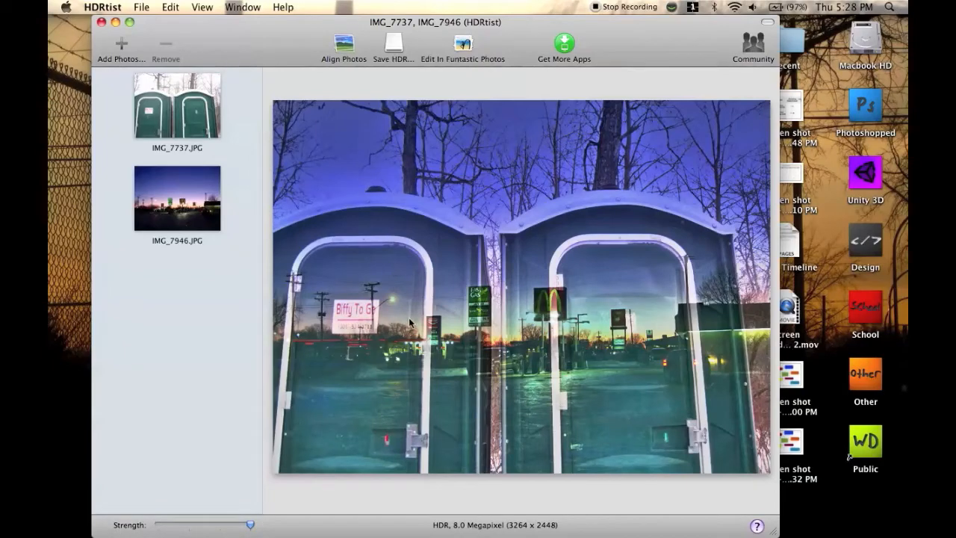
pyautogui.moveTo(418, 324)
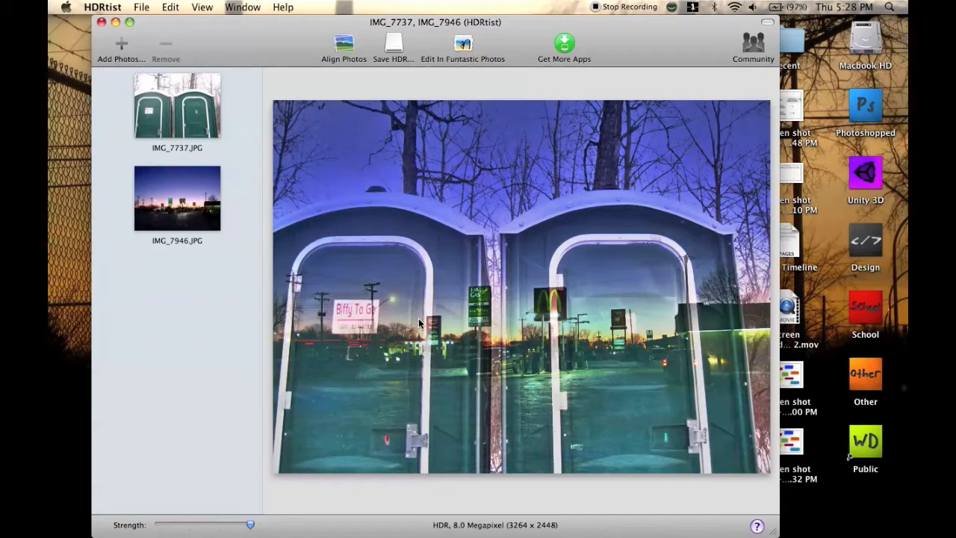
pyautogui.moveTo(180, 221)
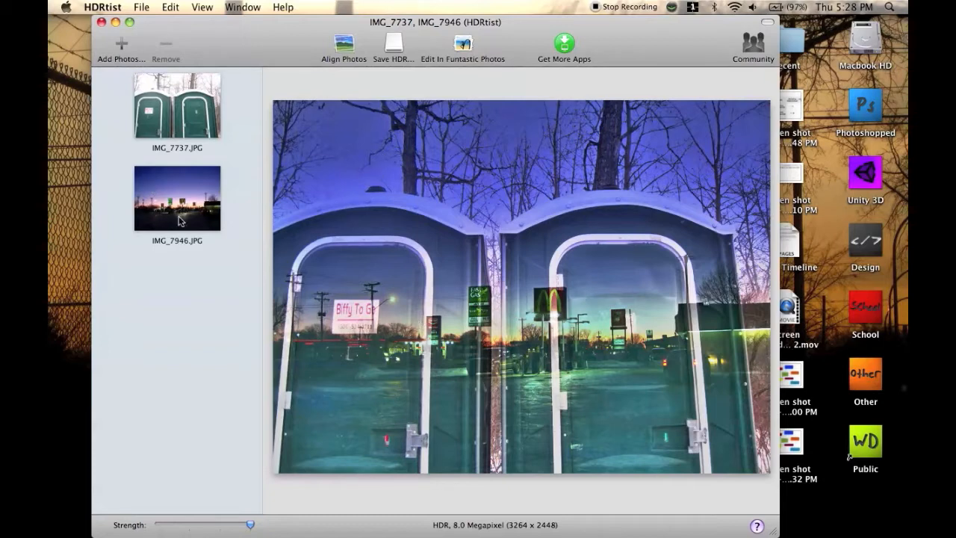
pyautogui.moveTo(185, 120)
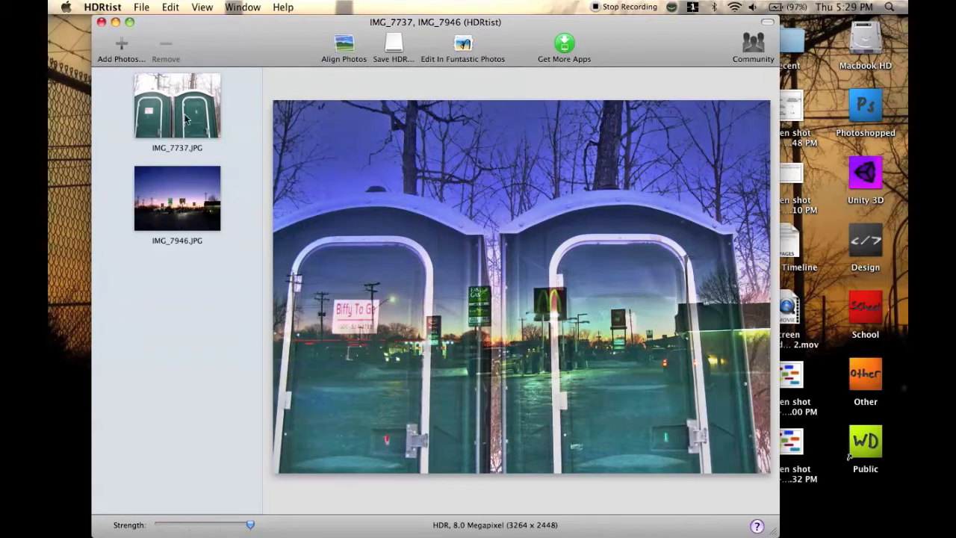
# Step: Remove the portable-toilet photo IMG_7737.JPG so only the gas station image remains
pyautogui.click(177, 105)
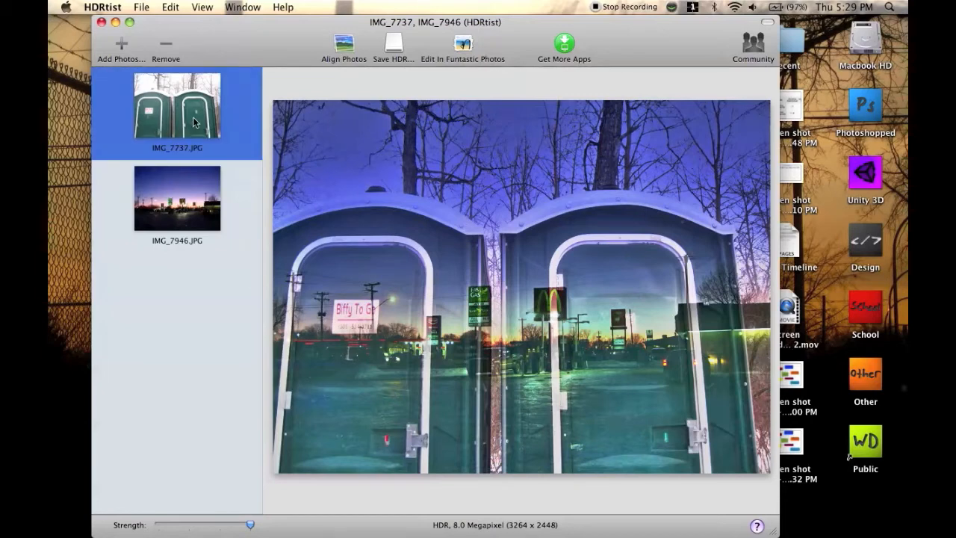
pyautogui.click(177, 105)
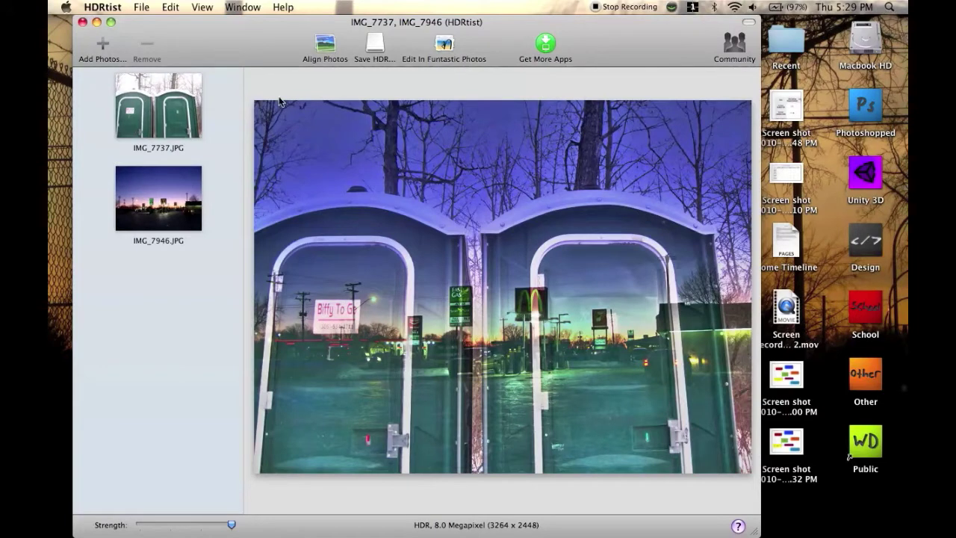
pyautogui.moveTo(164, 173)
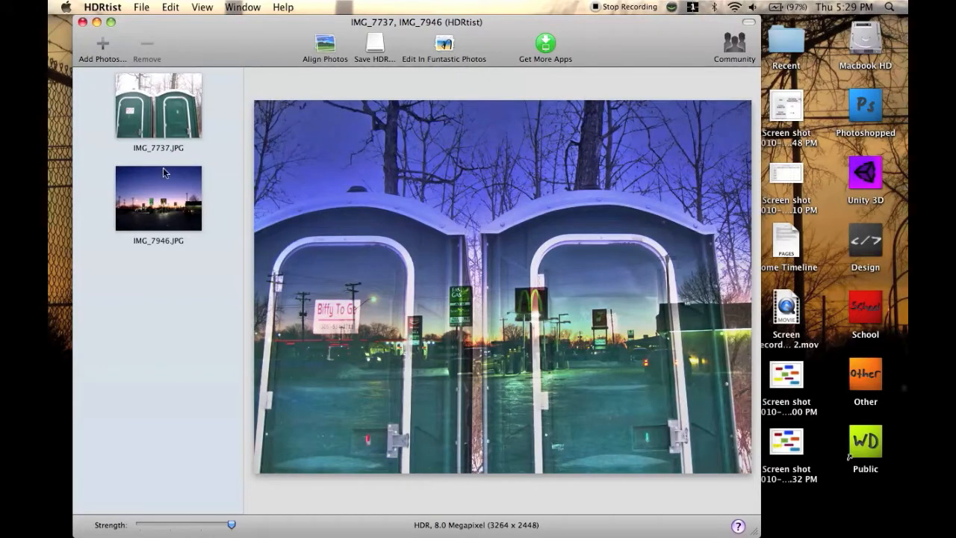
pyautogui.moveTo(162, 138)
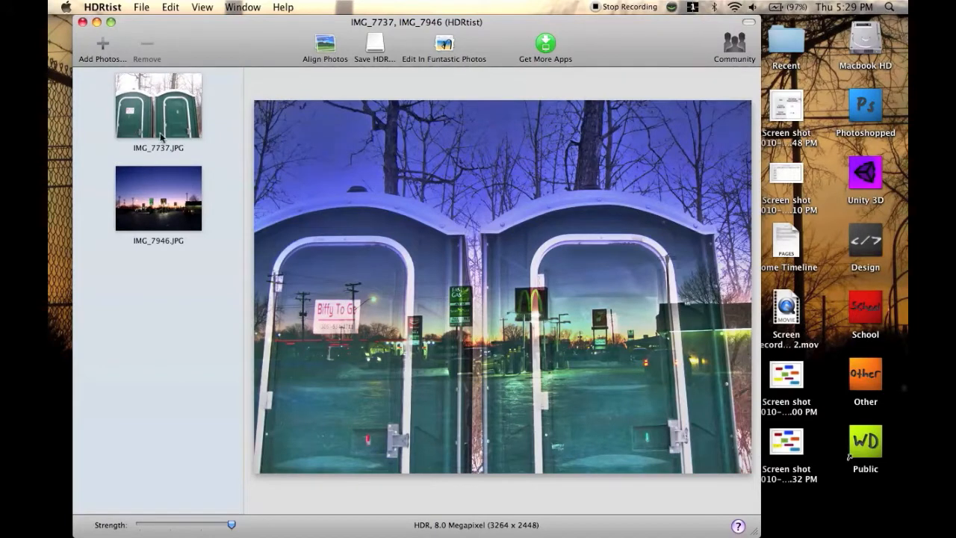
pyautogui.moveTo(163, 94)
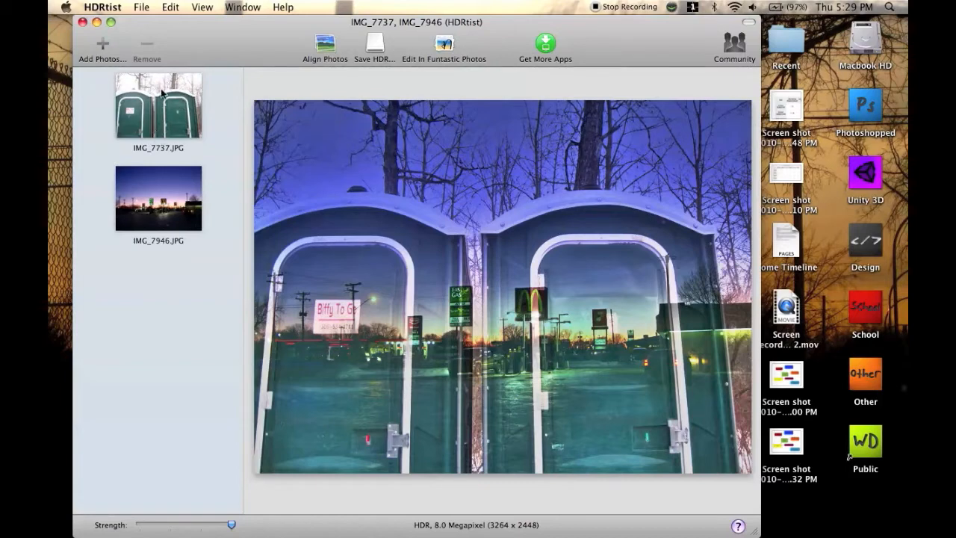
pyautogui.click(159, 105)
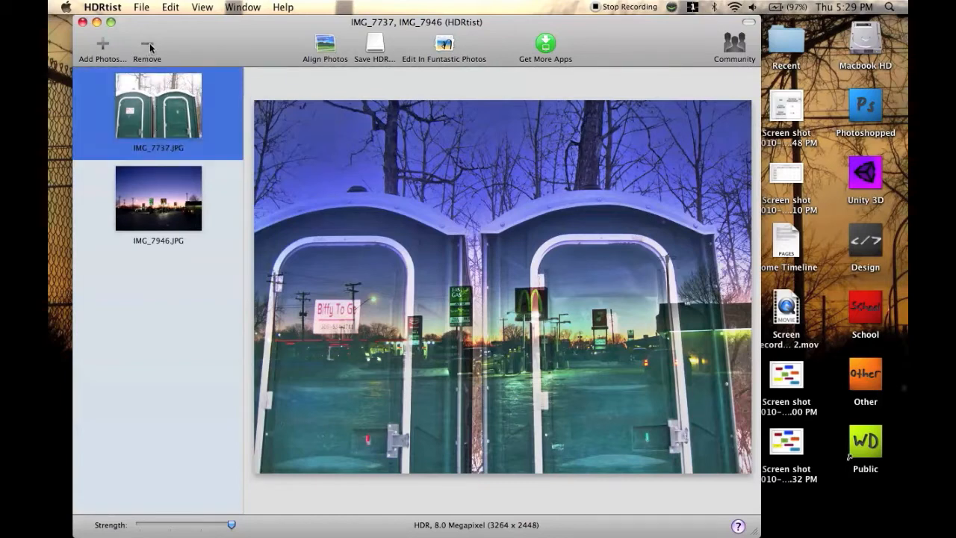
pyautogui.moveTo(312, 74)
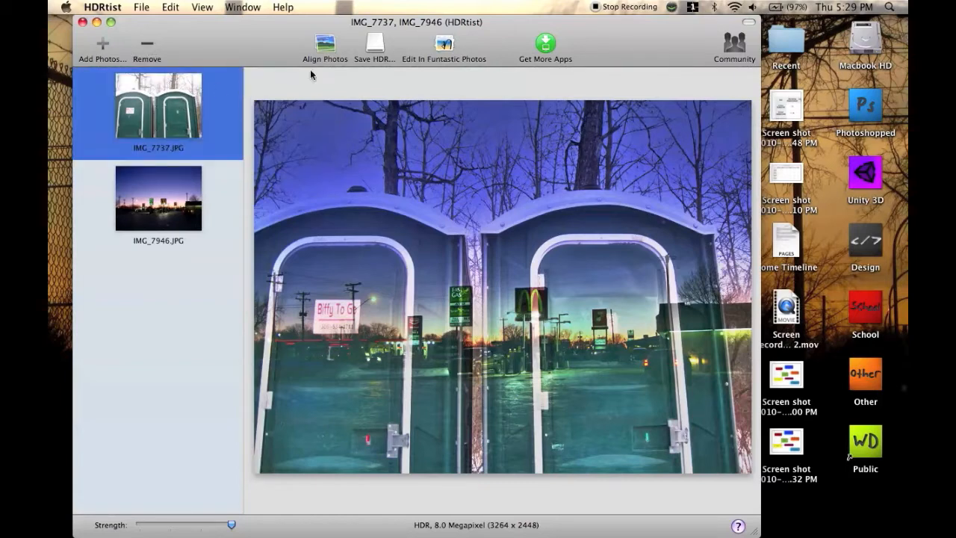
pyautogui.click(147, 43)
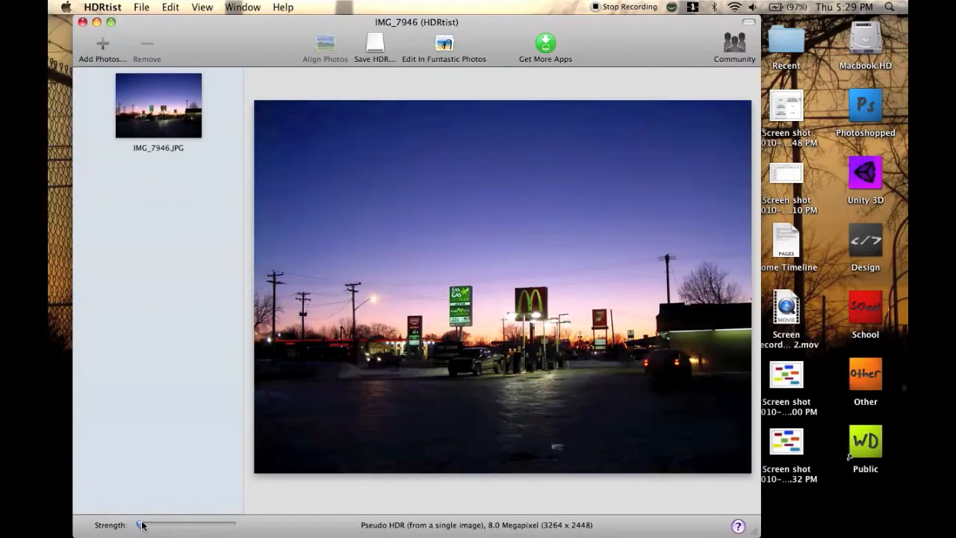
# Step: Try the Strength slider across its range and leave the tone-mapping effect at maximum
pyautogui.moveTo(140, 525); pyautogui.dragTo(168, 525)
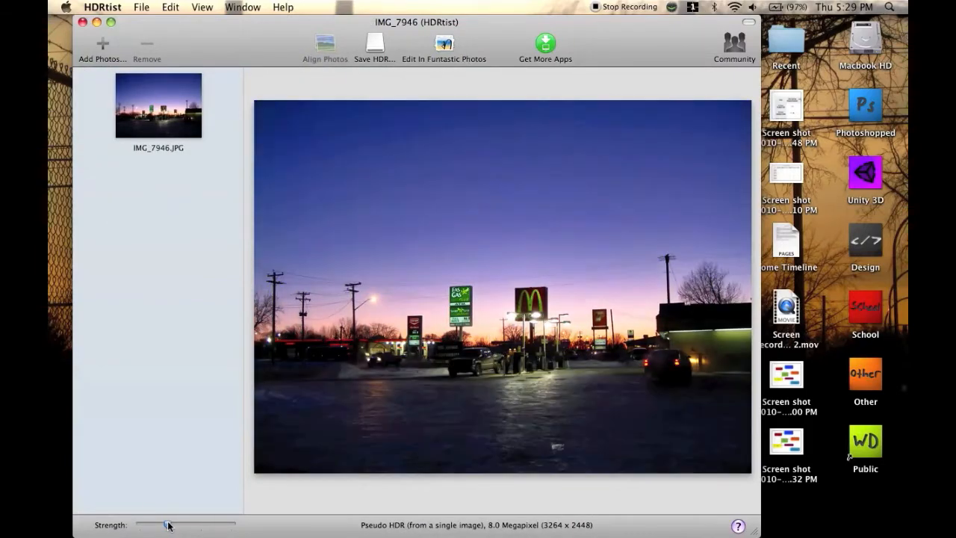
pyautogui.moveTo(168, 524); pyautogui.dragTo(163, 525)
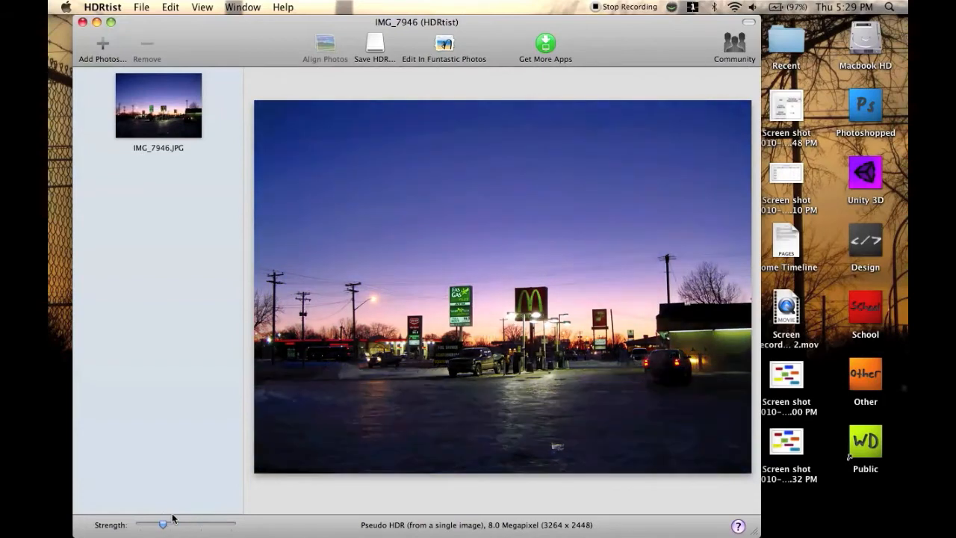
pyautogui.moveTo(163, 525); pyautogui.dragTo(140, 525)
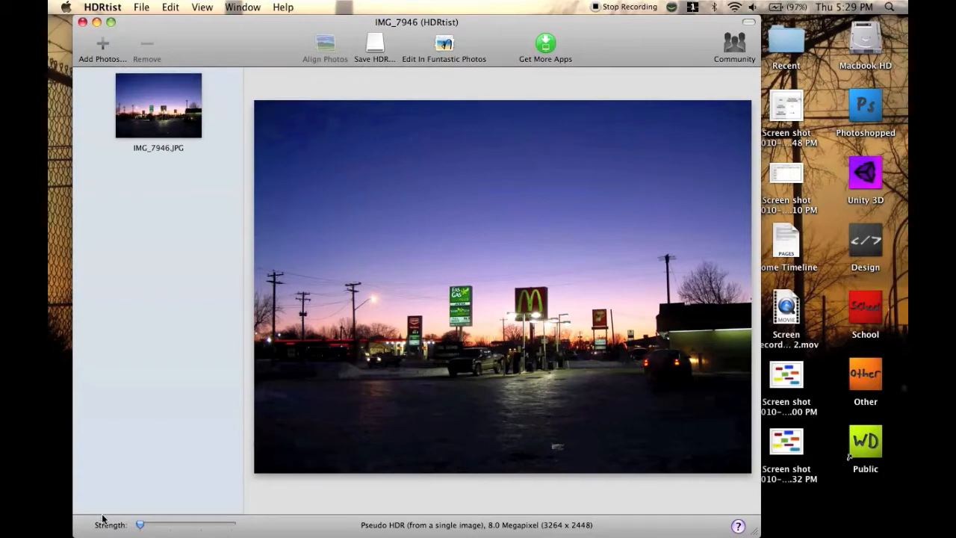
pyautogui.moveTo(134, 523)
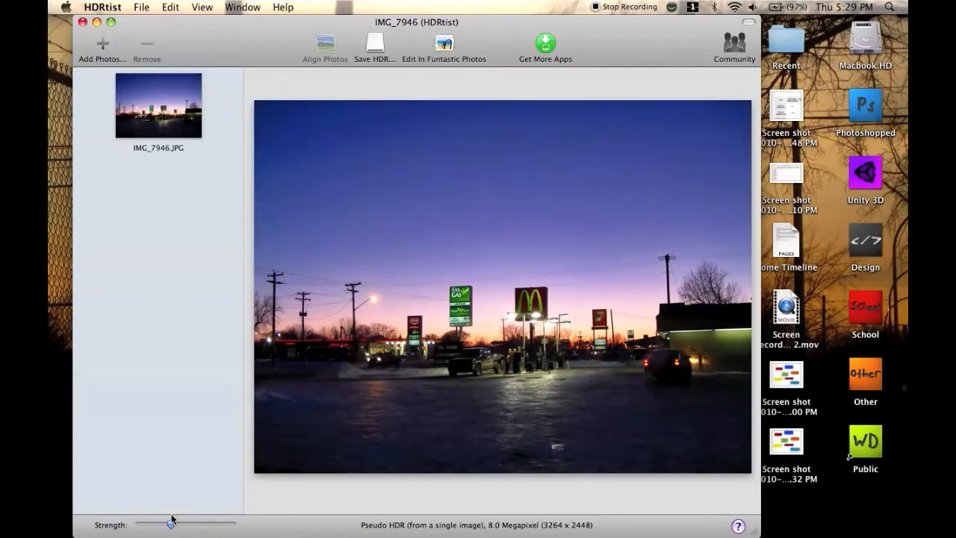
pyautogui.moveTo(172, 524); pyautogui.dragTo(205, 524)
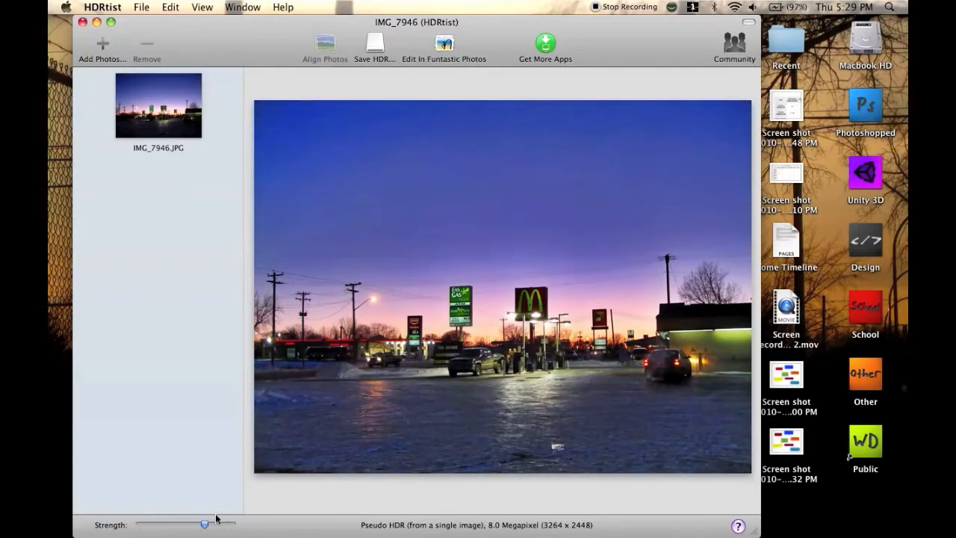
pyautogui.moveTo(206, 524); pyautogui.dragTo(232, 524)
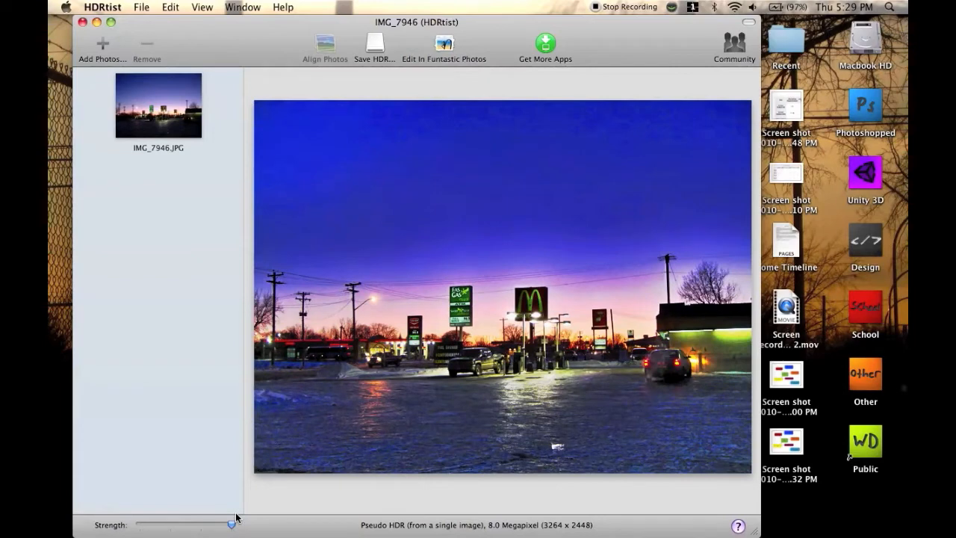
pyautogui.moveTo(232, 524); pyautogui.dragTo(189, 525)
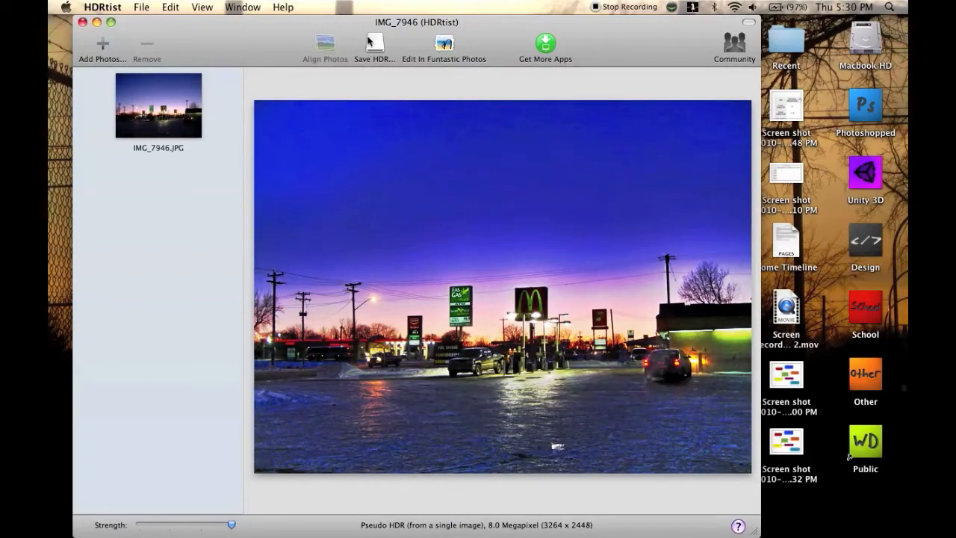
pyautogui.moveTo(282, 106)
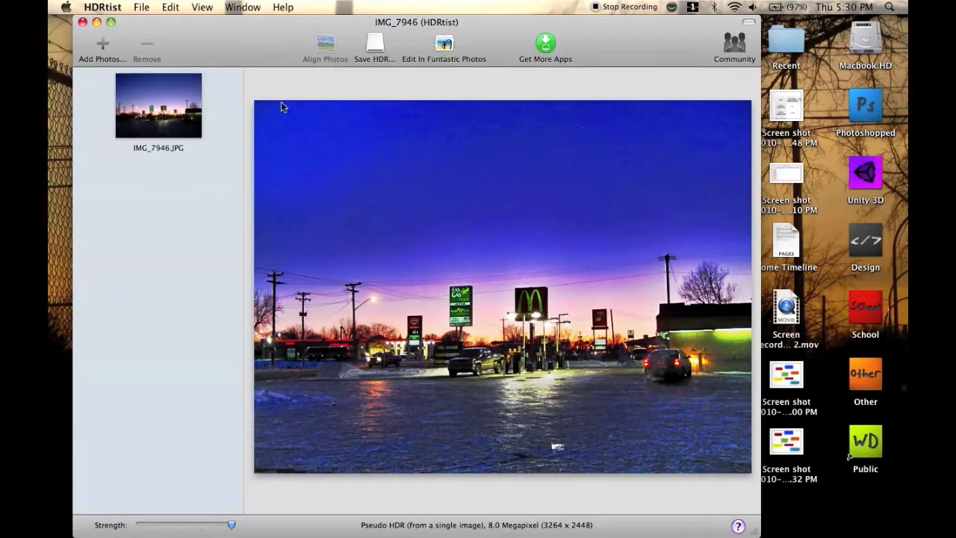
pyautogui.moveTo(176, 153)
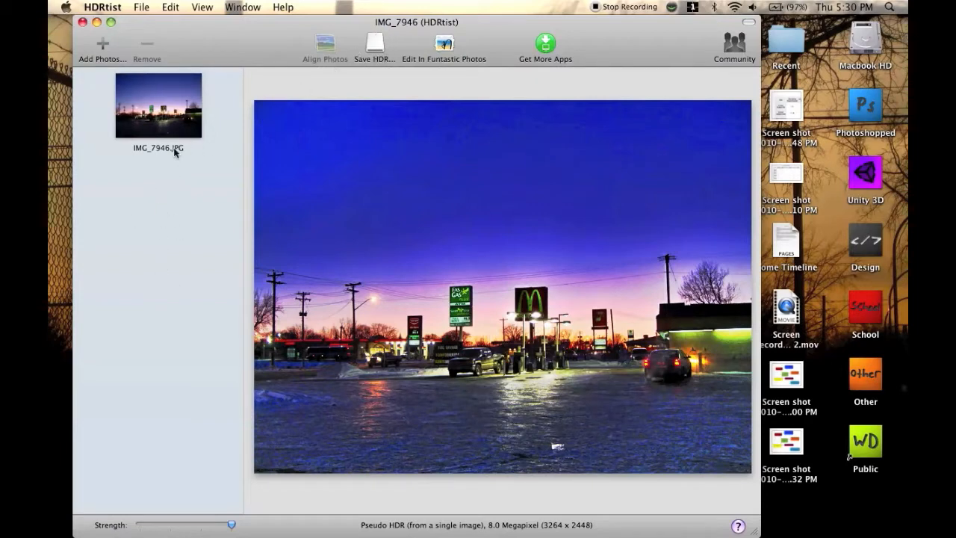
pyautogui.moveTo(452, 223)
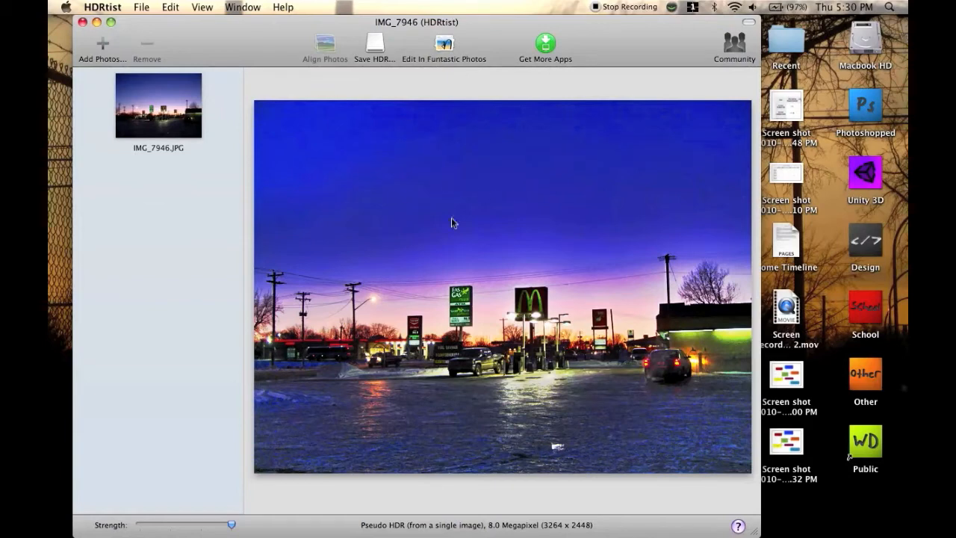
pyautogui.moveTo(396, 73)
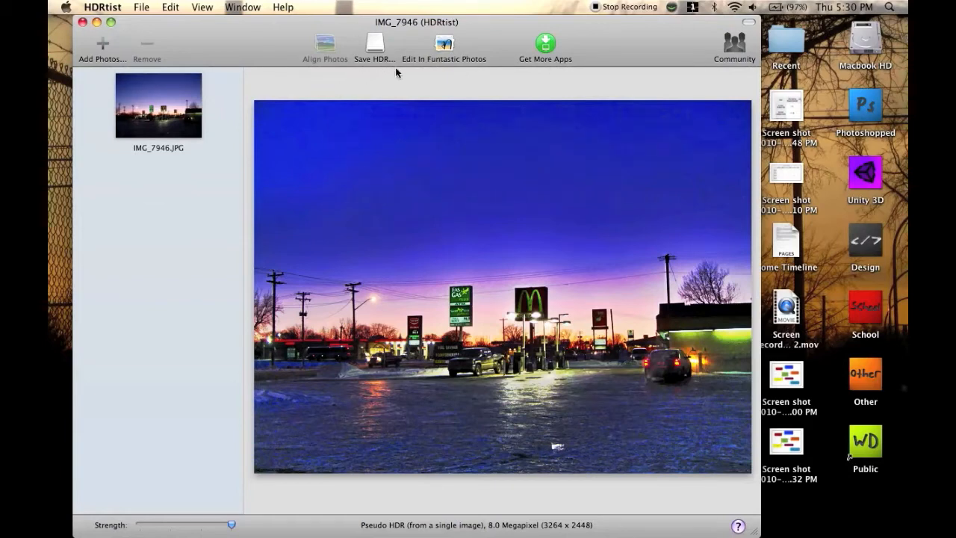
pyautogui.moveTo(377, 48)
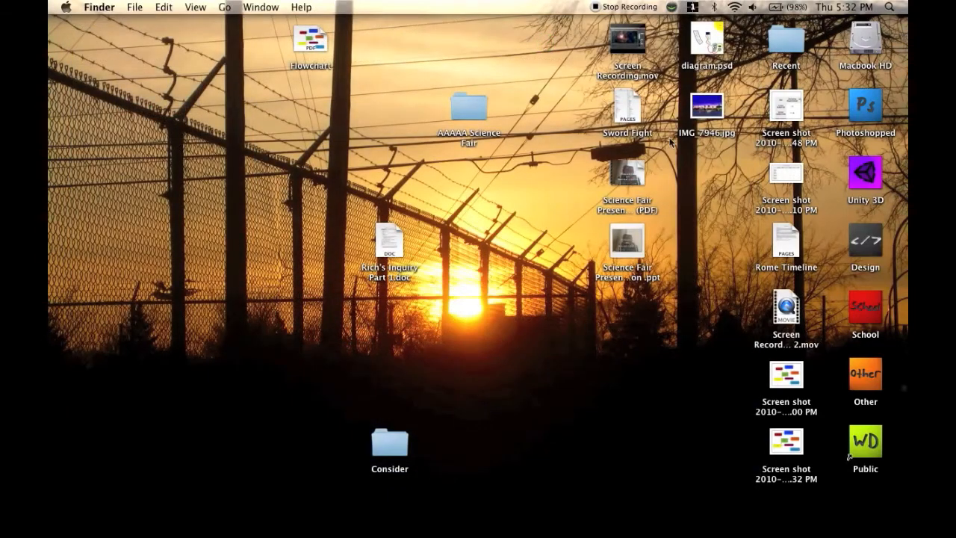
# Step: Select IMG_7946.jpg on the desktop to open it in Preview
pyautogui.click(708, 105)
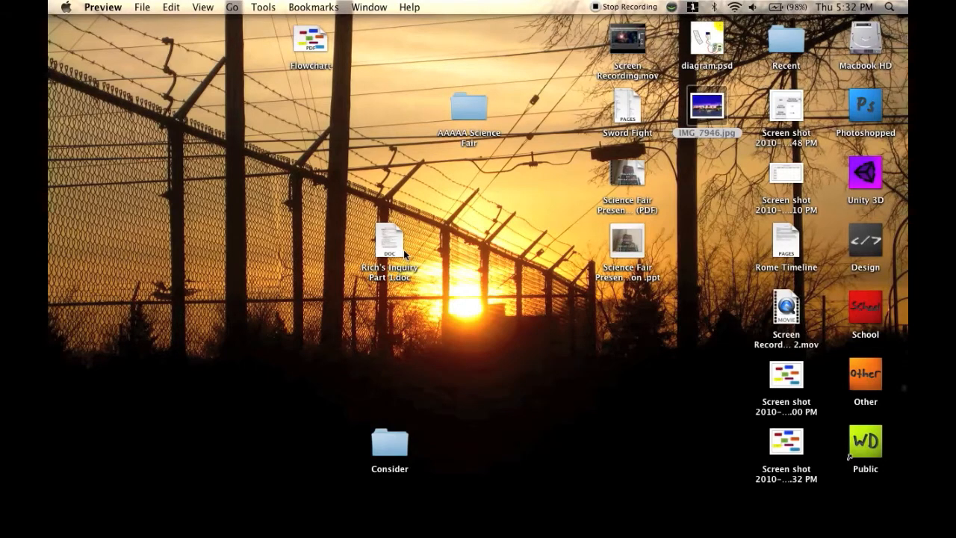
# Step: View IMG_7946.jpg in Preview, then quit Preview so the photo stays open in Photoshop Elements
pyautogui.doubleClick(707, 104)
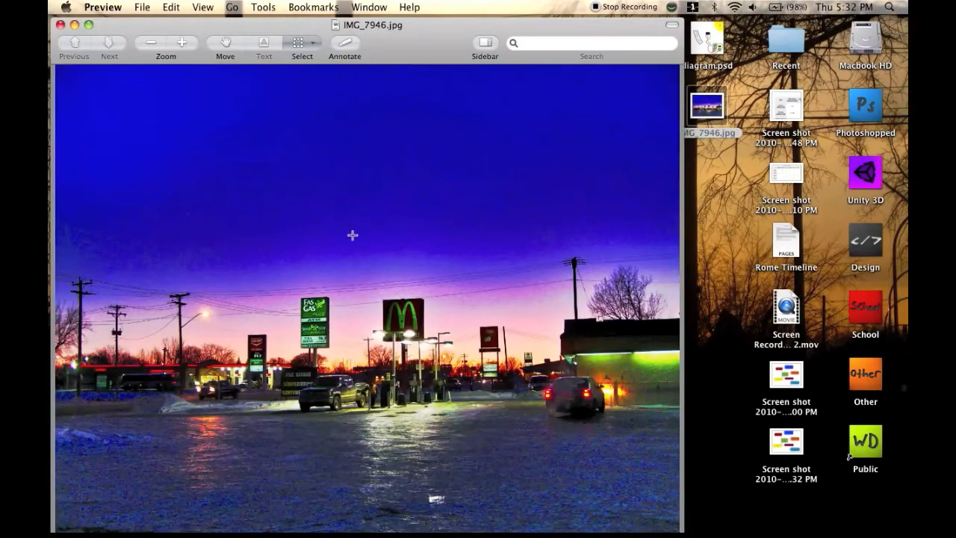
pyautogui.moveTo(412, 202)
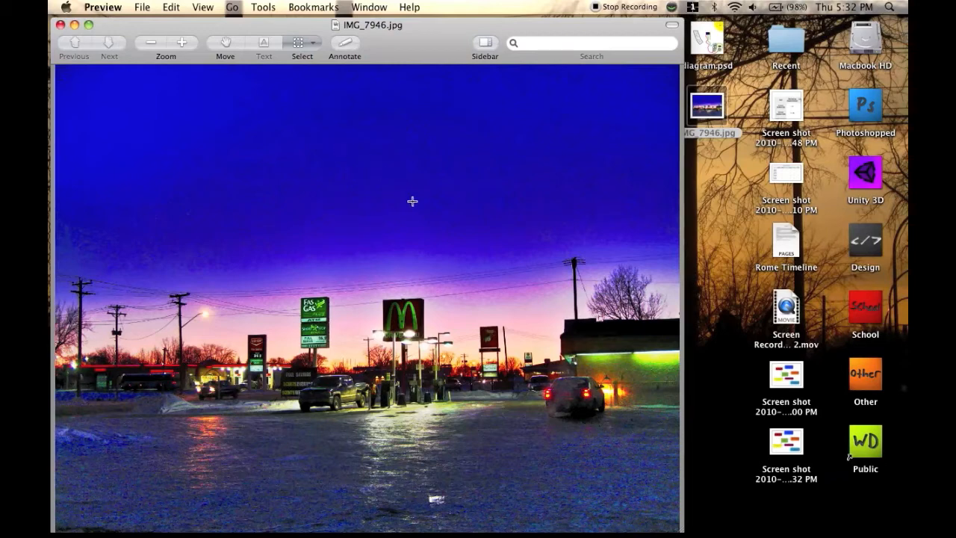
pyautogui.moveTo(303, 80)
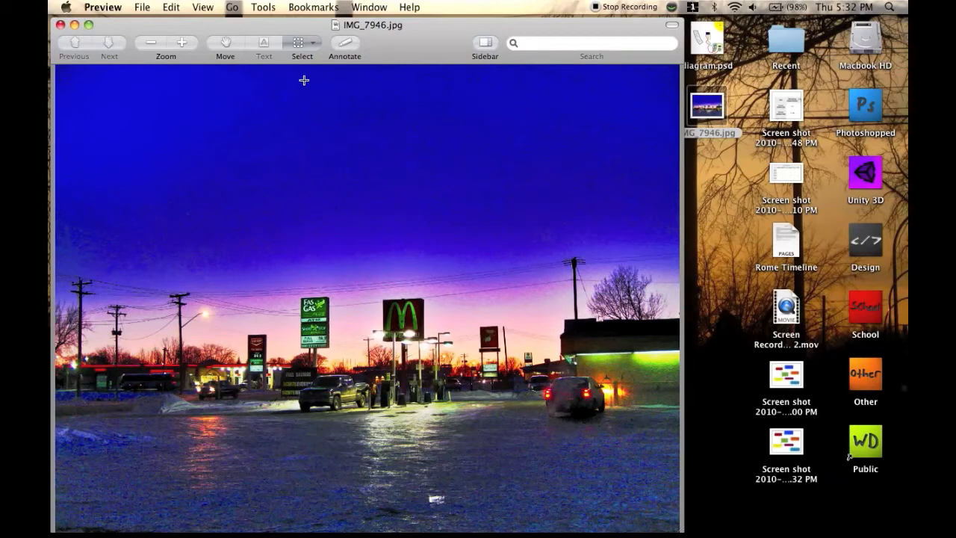
pyautogui.moveTo(410, 256)
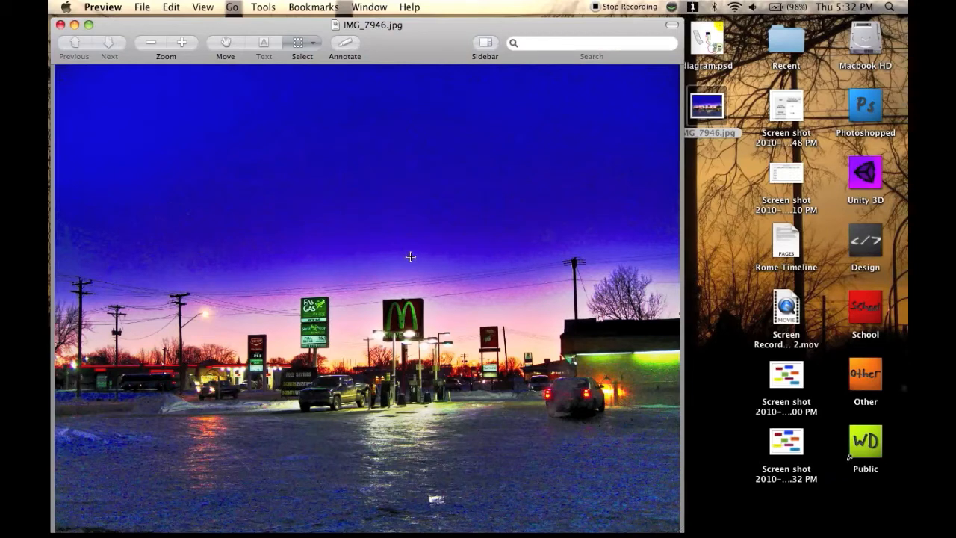
pyautogui.moveTo(310, 75)
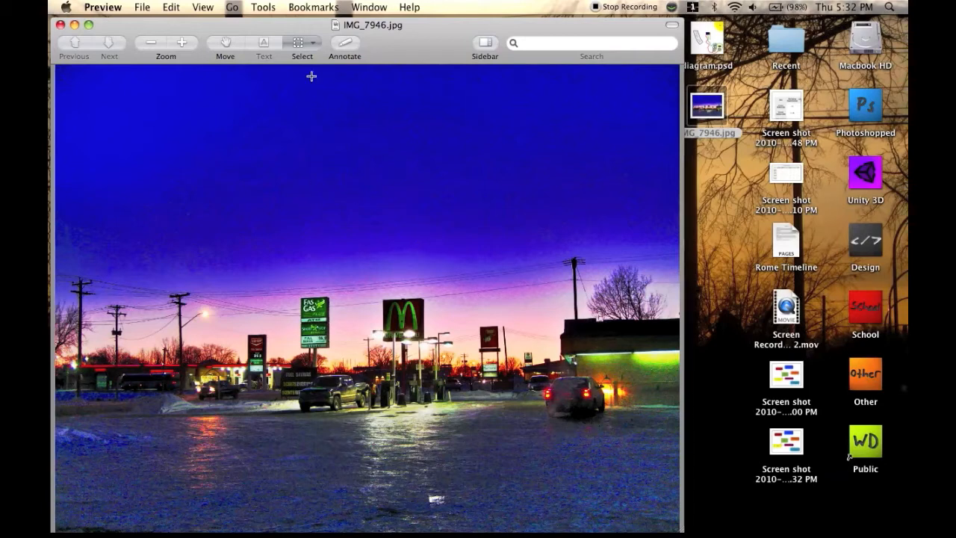
pyautogui.moveTo(317, 177)
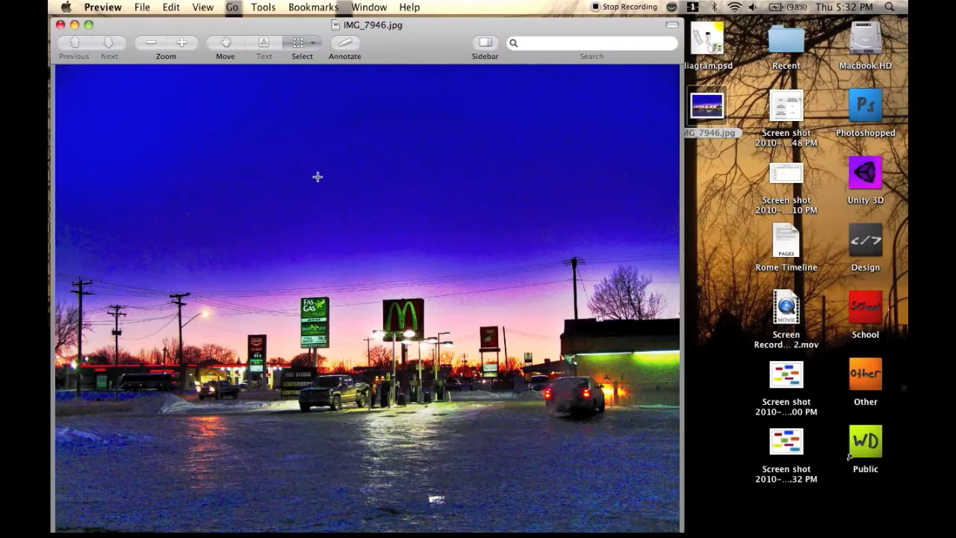
pyautogui.moveTo(406, 424)
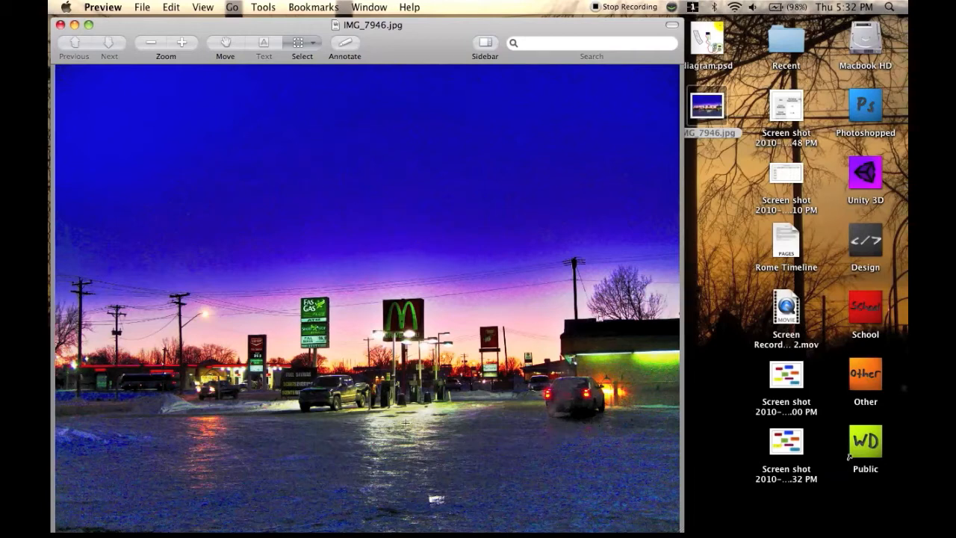
pyautogui.moveTo(433, 505)
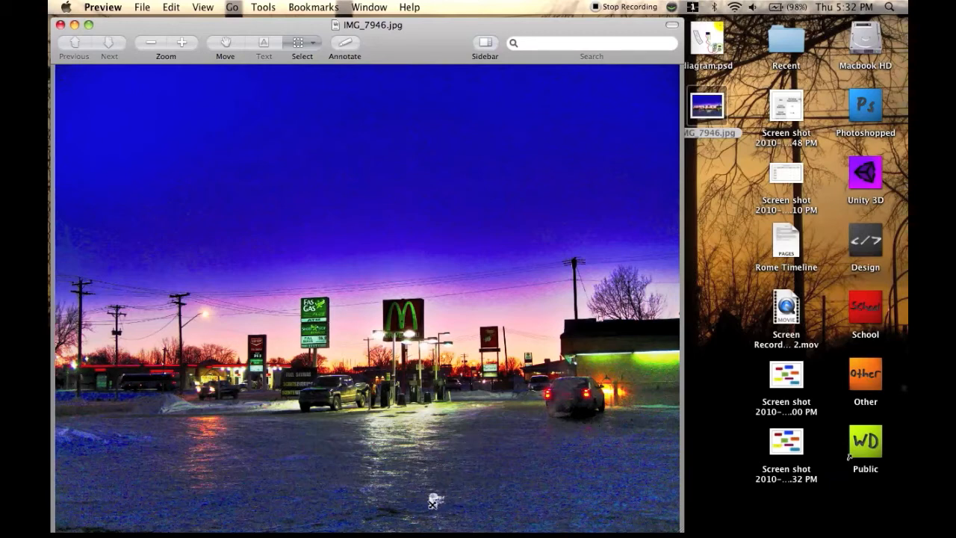
pyautogui.moveTo(435, 501)
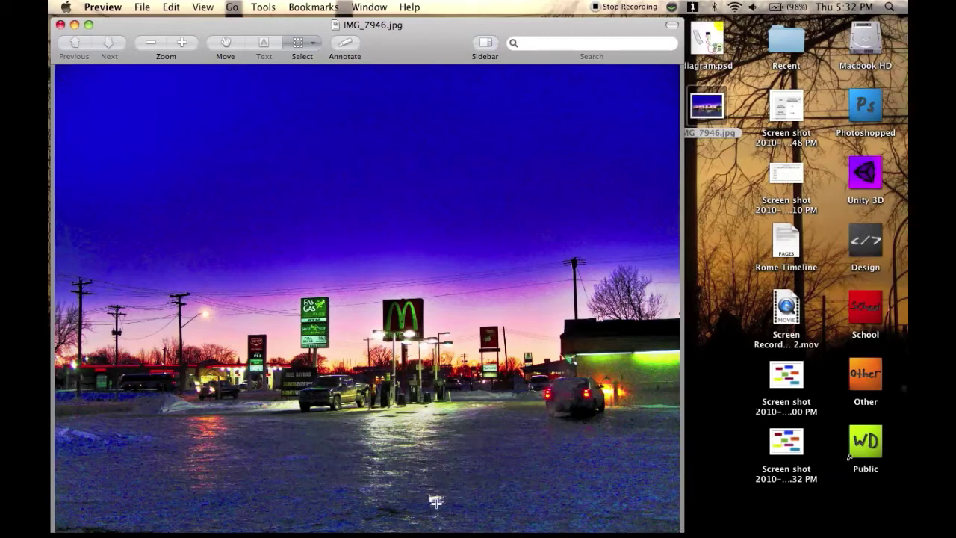
pyautogui.moveTo(181, 447)
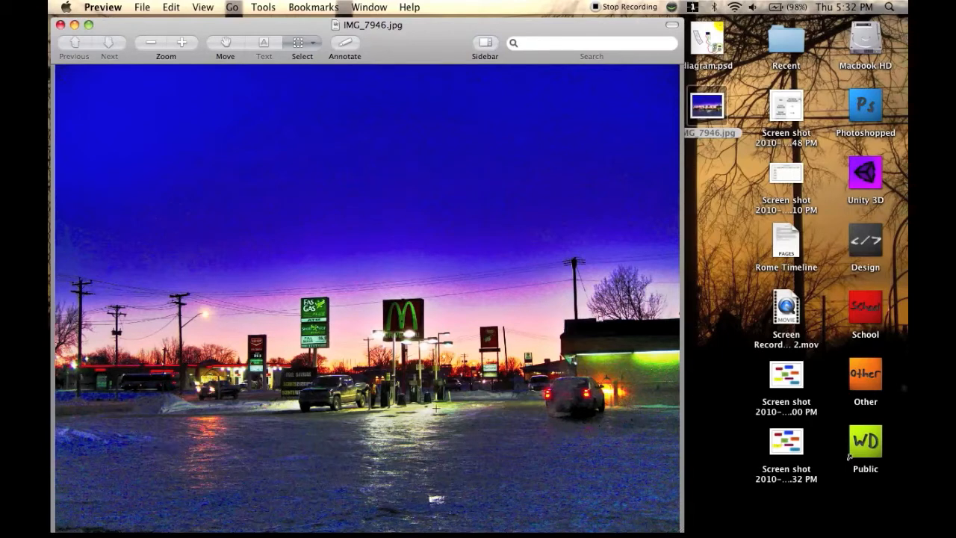
pyautogui.moveTo(414, 424)
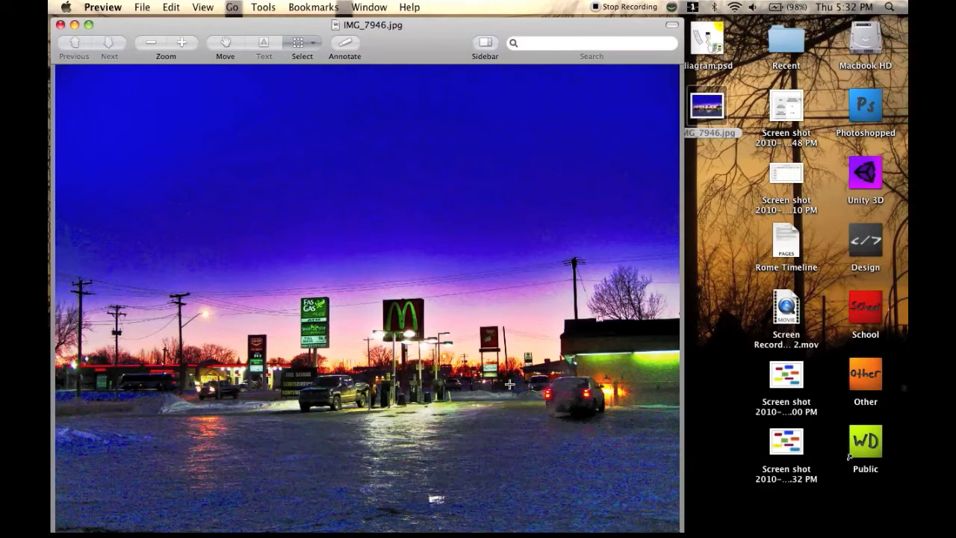
pyautogui.moveTo(230, 146)
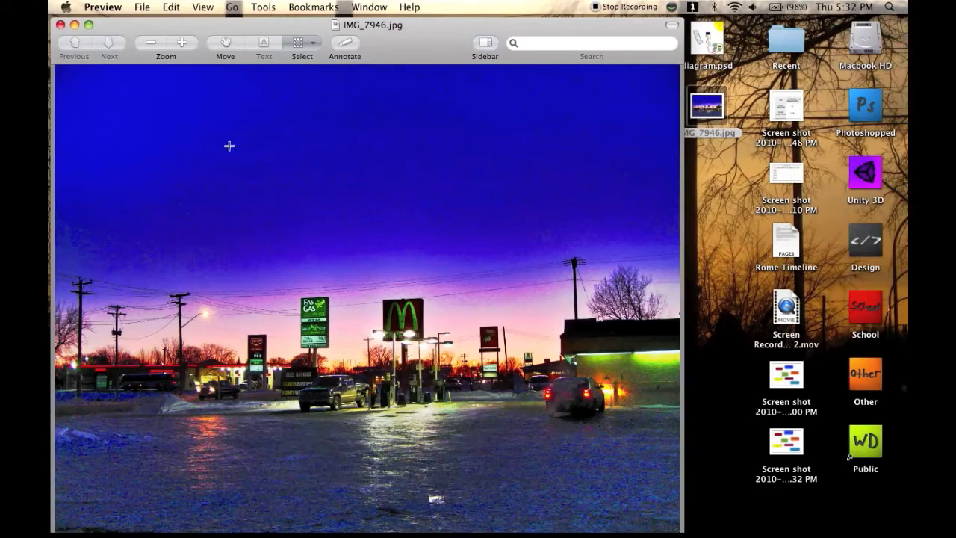
pyautogui.moveTo(164, 150)
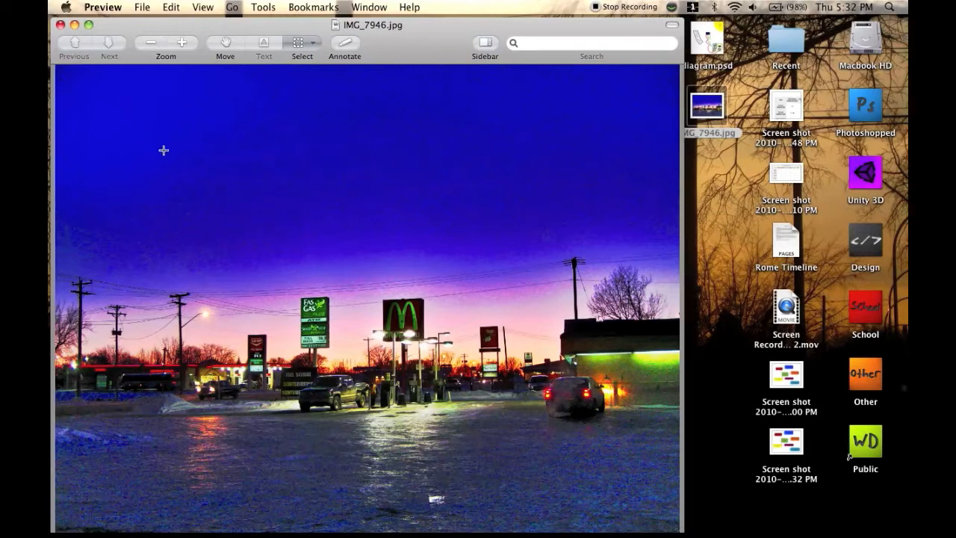
pyautogui.moveTo(104, 34)
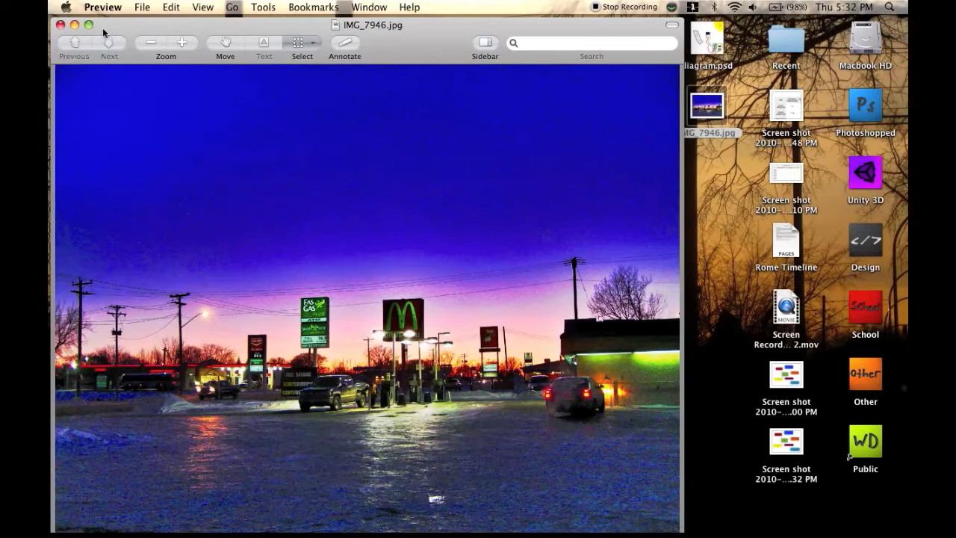
pyautogui.click(102, 7)
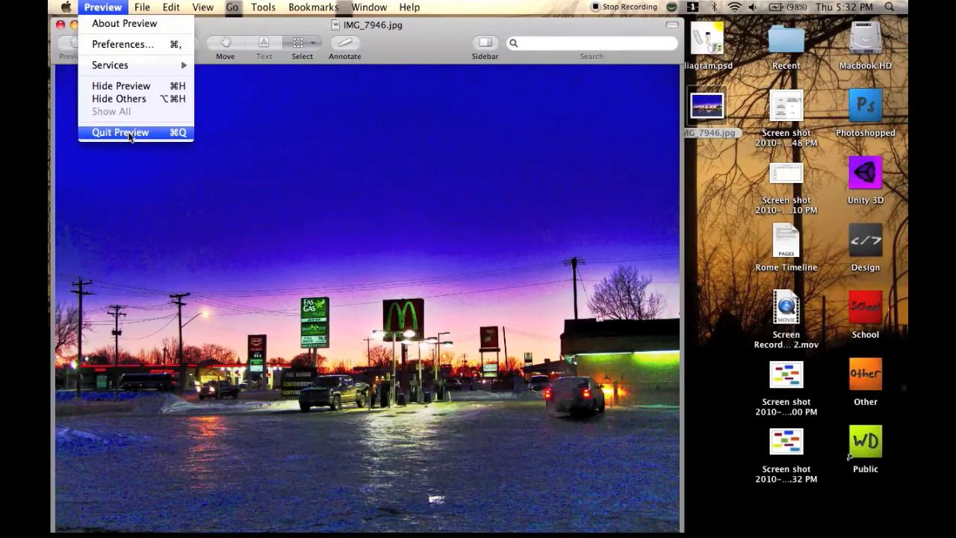
pyautogui.click(120, 133)
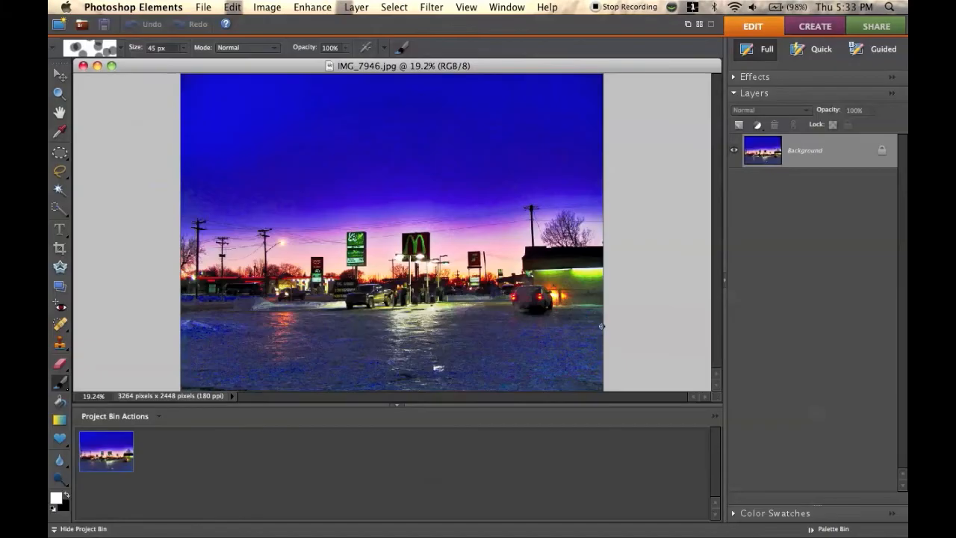
# Step: Hide the Project Bin for a larger workspace and choose Filter > Noise > Reduce Noise
pyautogui.click(83, 528)
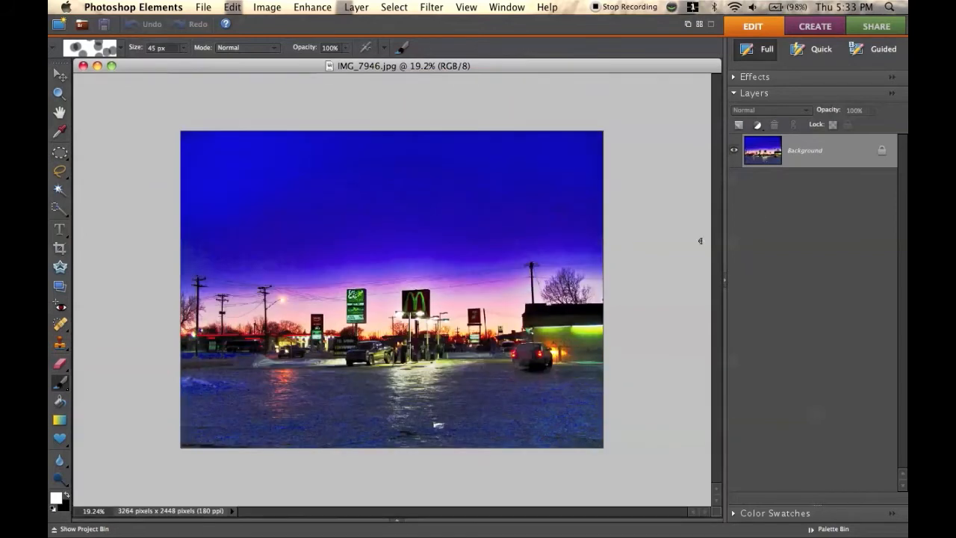
pyautogui.moveTo(396, 43)
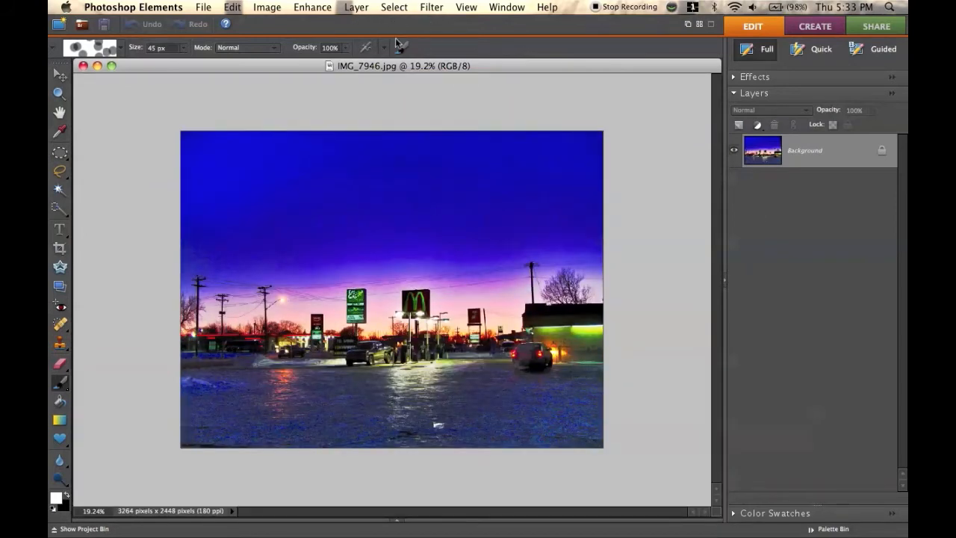
pyautogui.moveTo(428, 17)
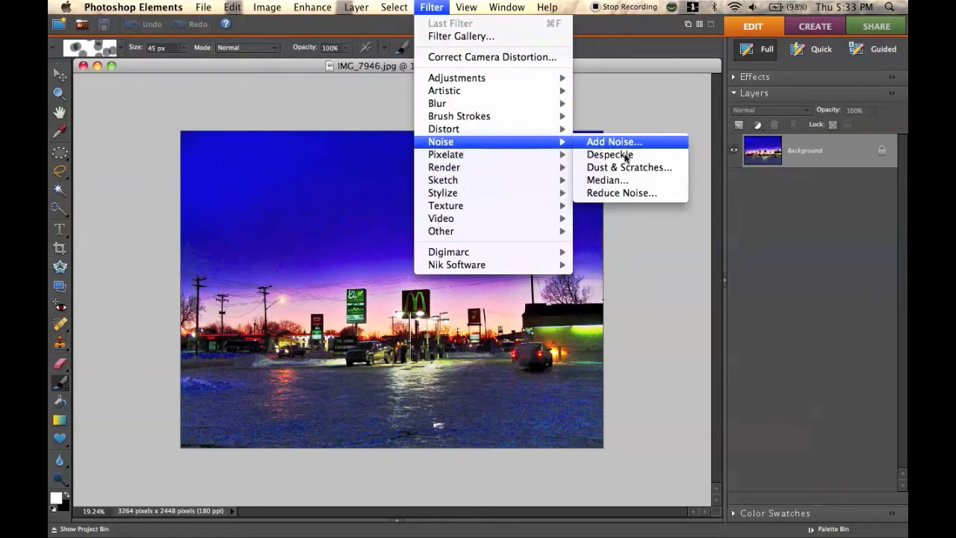
pyautogui.click(610, 155)
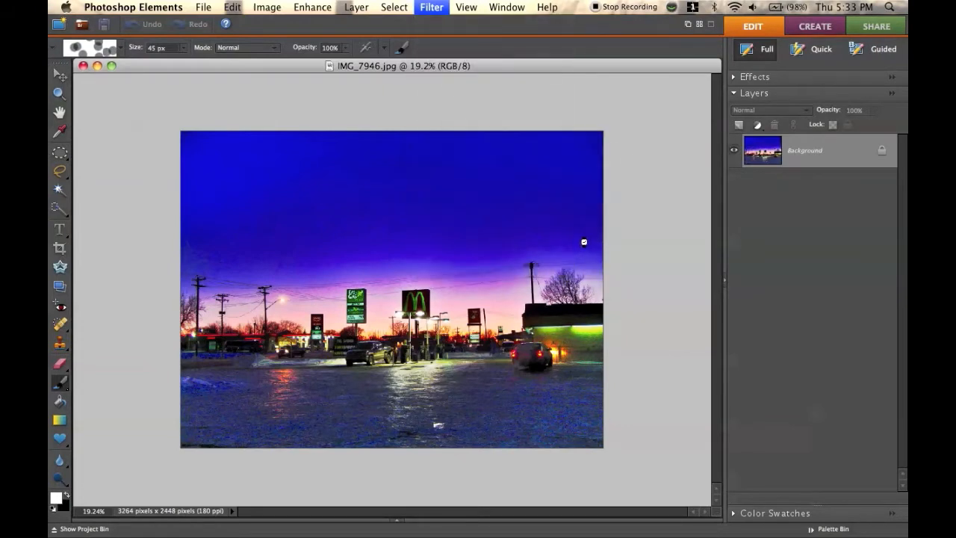
# Step: Apply Reduce Noise at strength 10, 18% detail, 100% colour-noise reduction with JPEG artifact removal
pyautogui.click(432, 7)
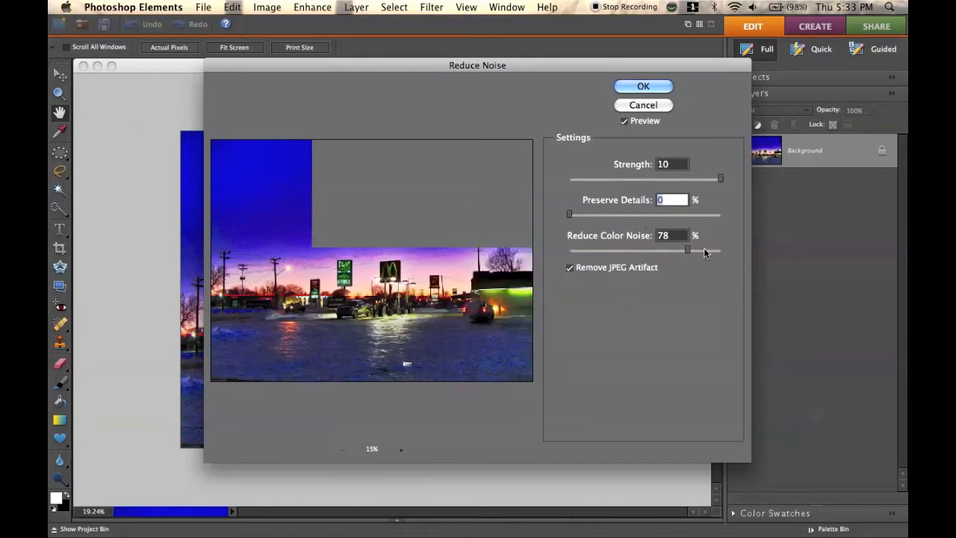
pyautogui.moveTo(667, 250); pyautogui.dragTo(721, 250)
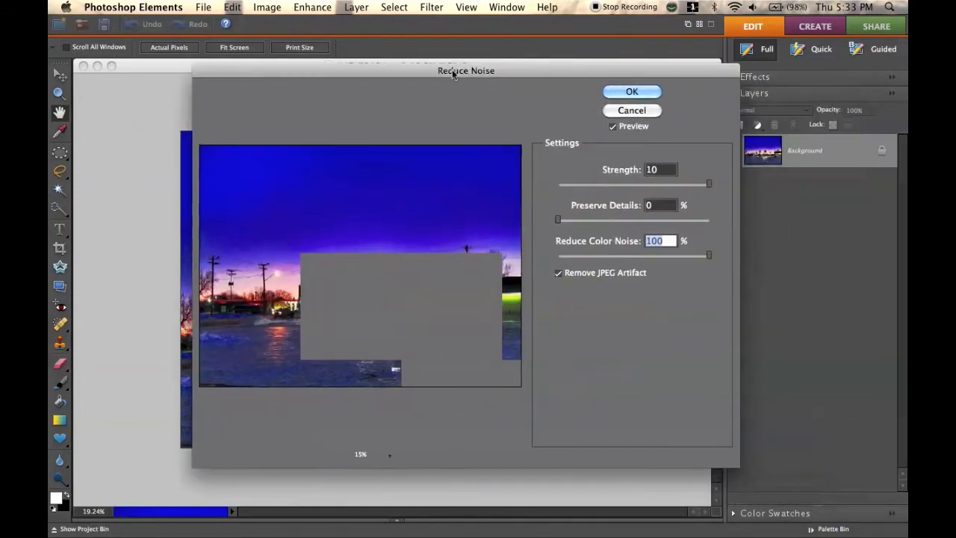
pyautogui.click(558, 273)
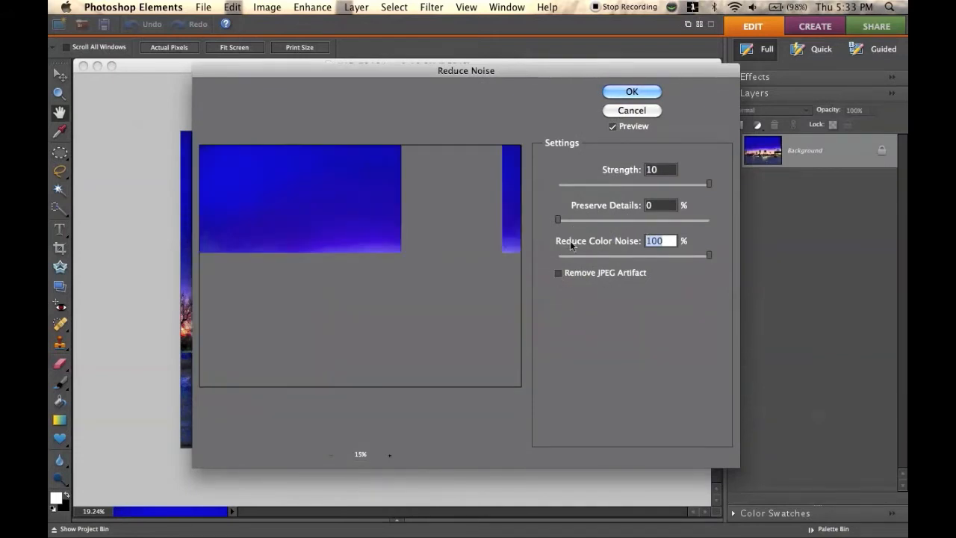
pyautogui.click(558, 272)
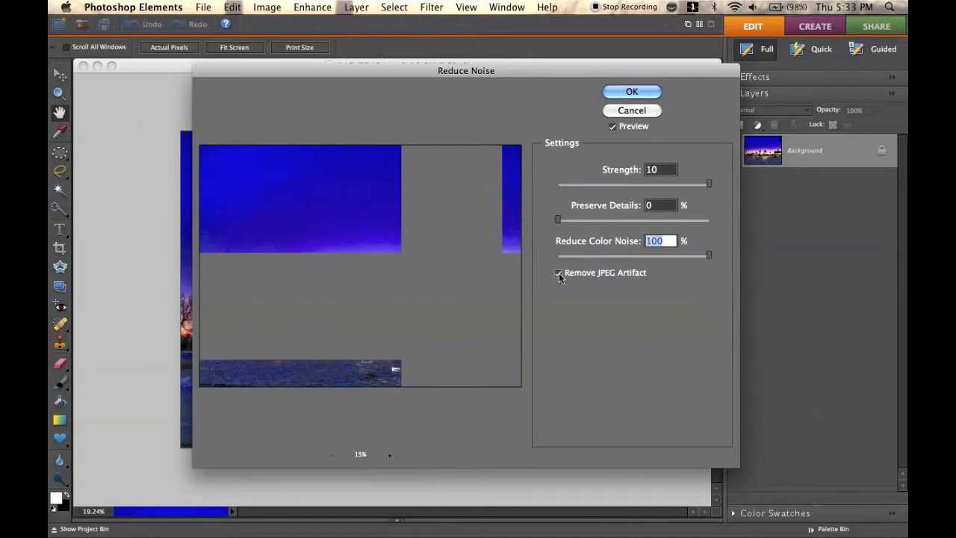
pyautogui.click(558, 273)
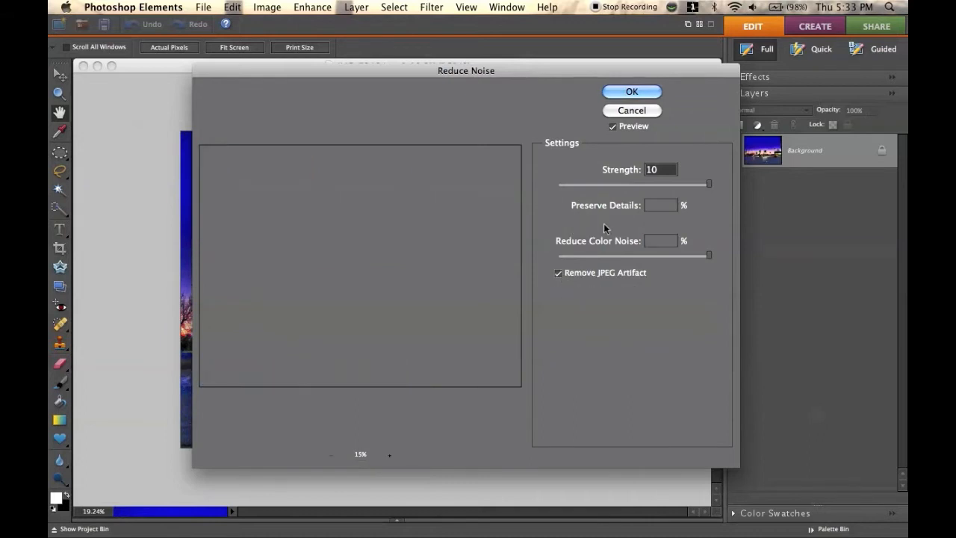
pyautogui.moveTo(558, 219); pyautogui.dragTo(585, 219)
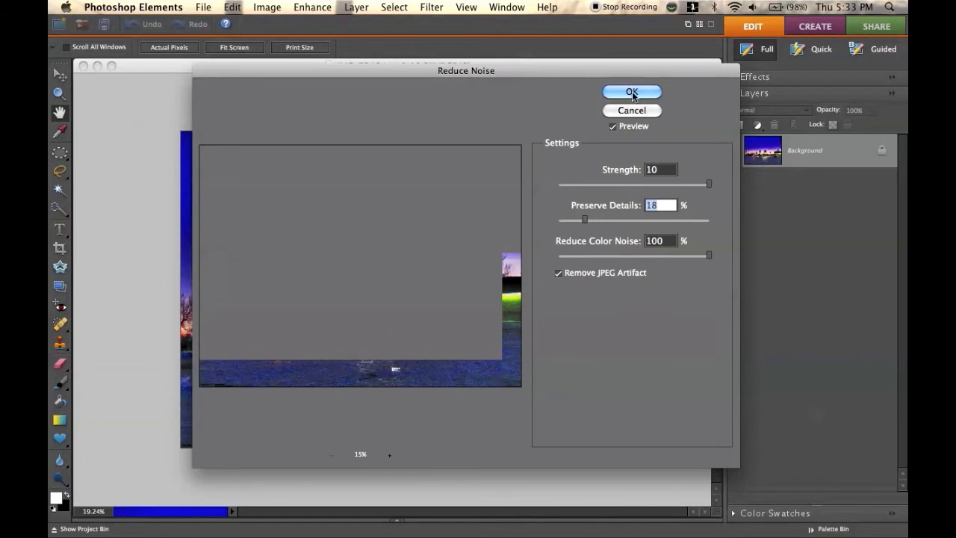
pyautogui.click(632, 92)
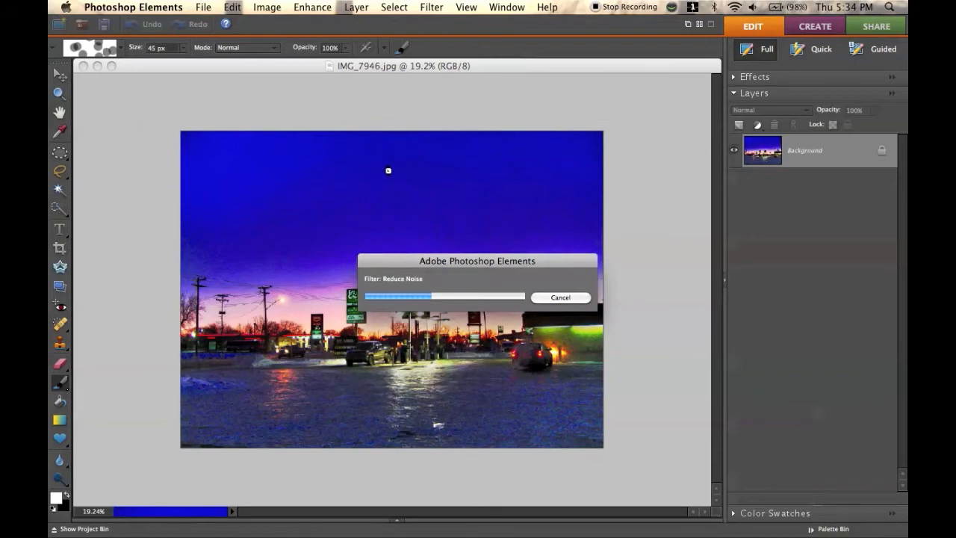
pyautogui.moveTo(109, 377)
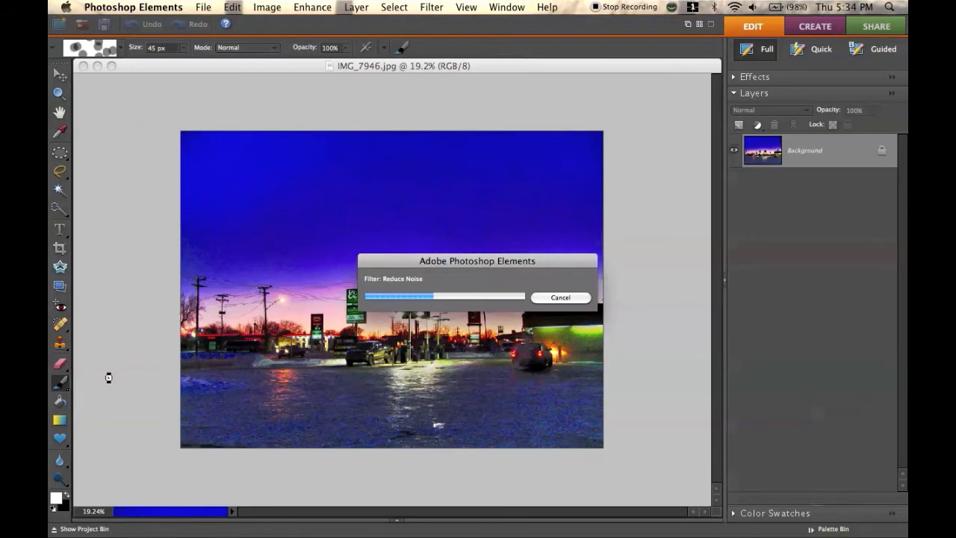
pyautogui.moveTo(320, 227)
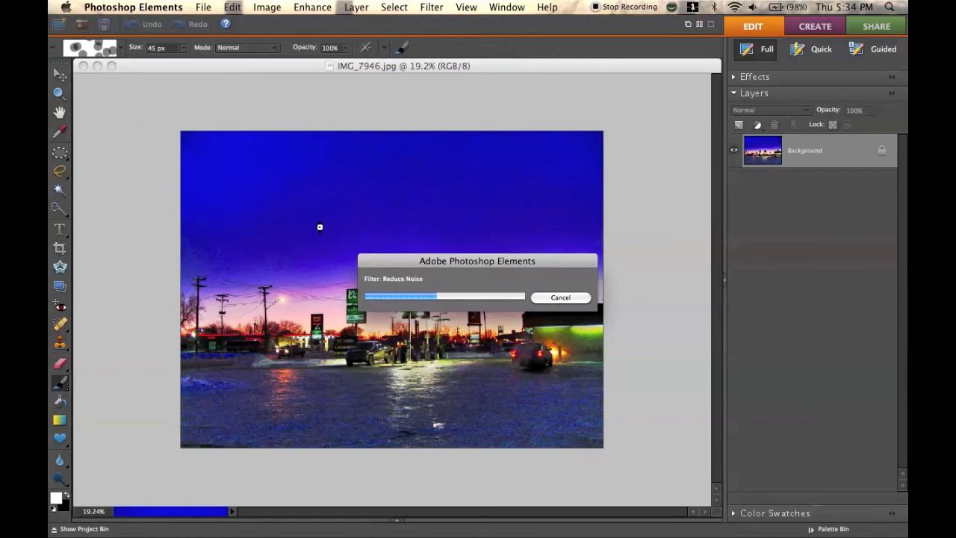
pyautogui.moveTo(425, 274)
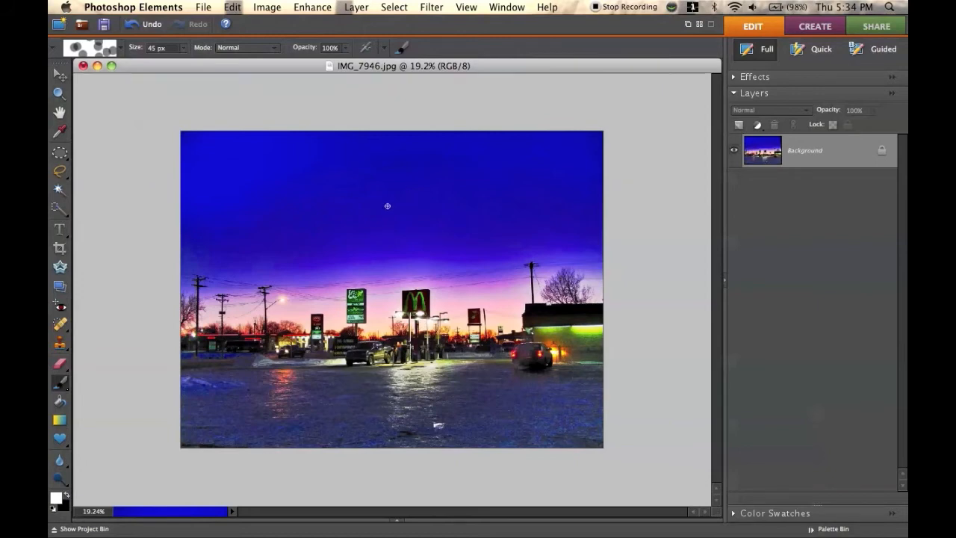
pyautogui.moveTo(394, 212)
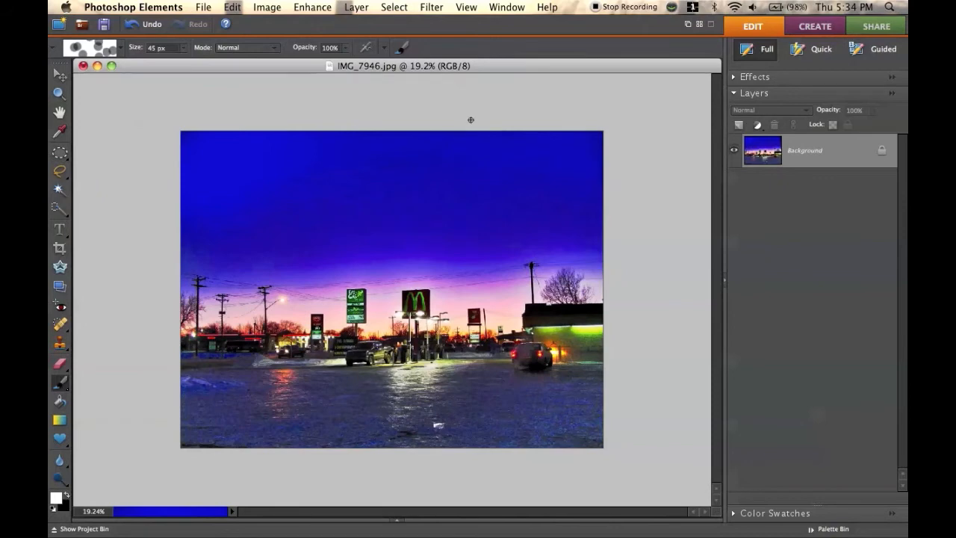
pyautogui.moveTo(246, 221)
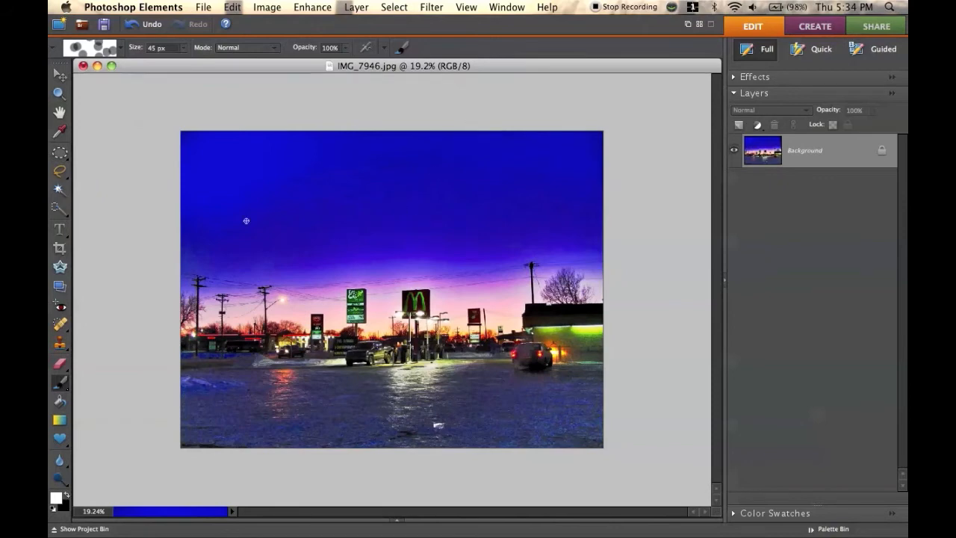
pyautogui.moveTo(632, 93)
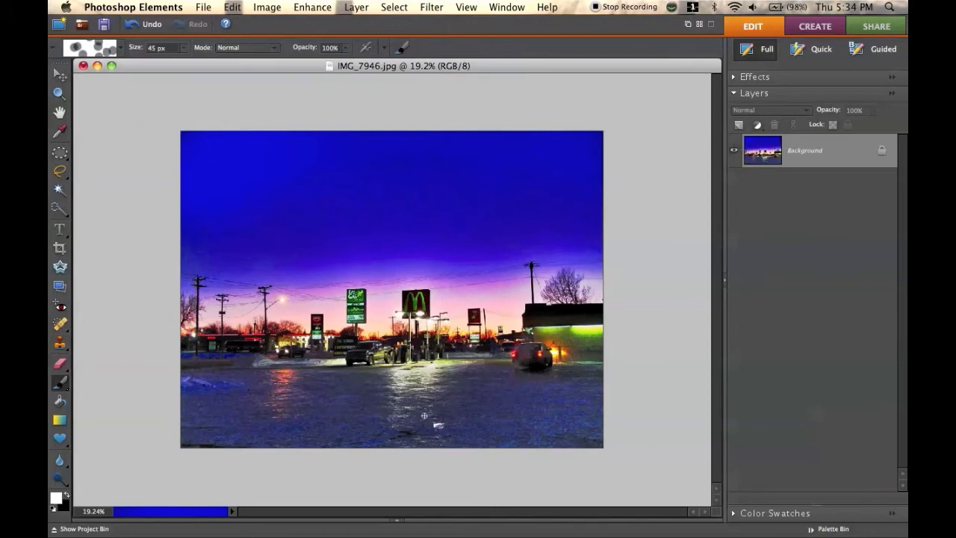
# Step: Add empty Layer 1, activate Clone Stamp, dismiss the source warning and choose a larger 175 px brush
pyautogui.click(756, 125)
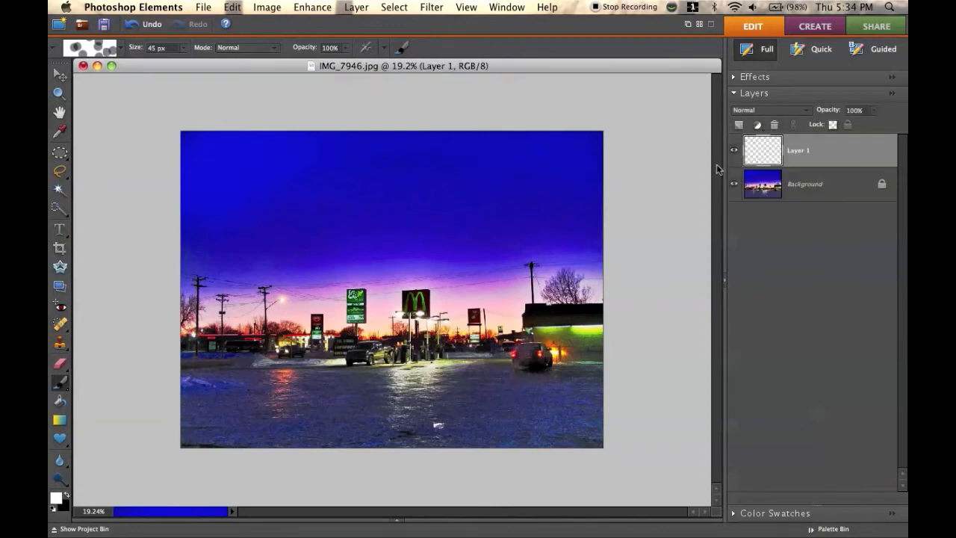
pyautogui.moveTo(372, 116)
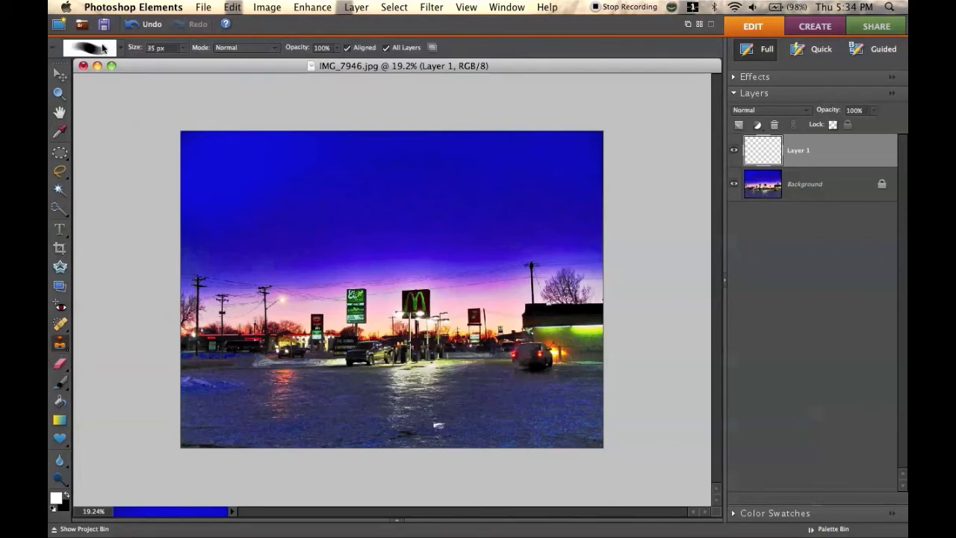
pyautogui.click(89, 47)
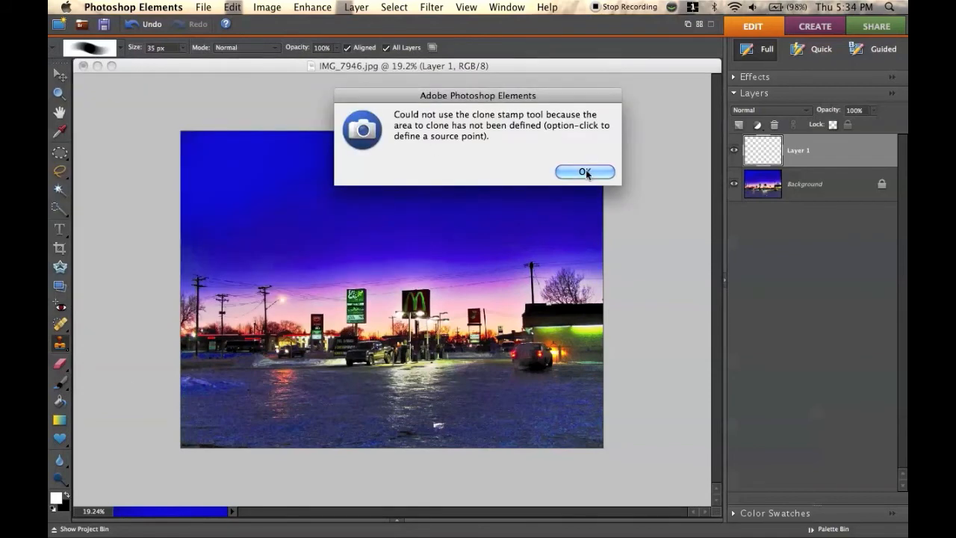
pyautogui.click(585, 172)
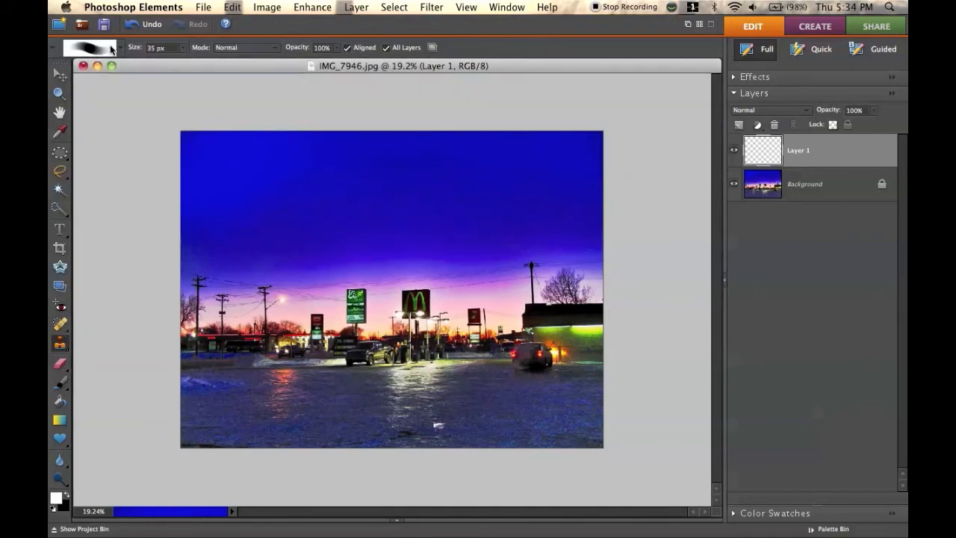
pyautogui.click(84, 47)
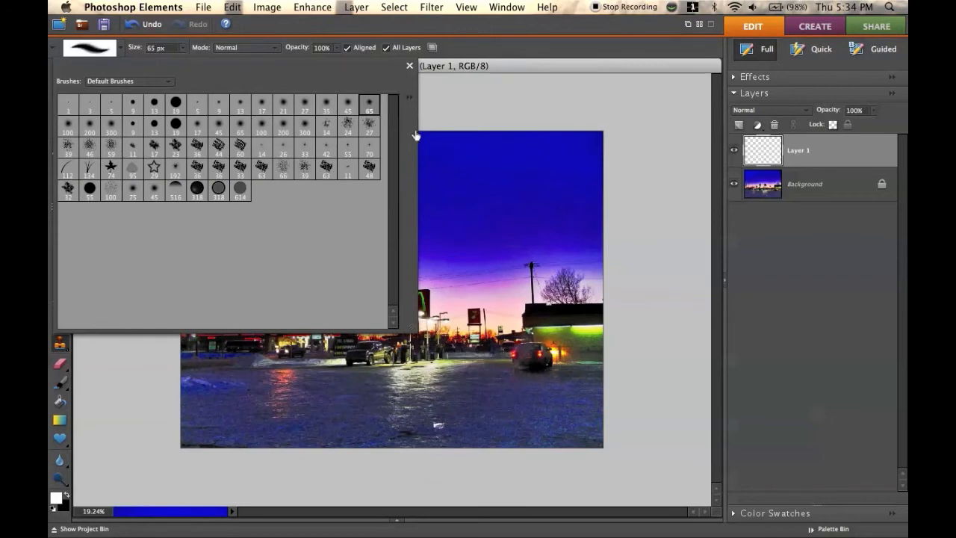
pyautogui.click(409, 65)
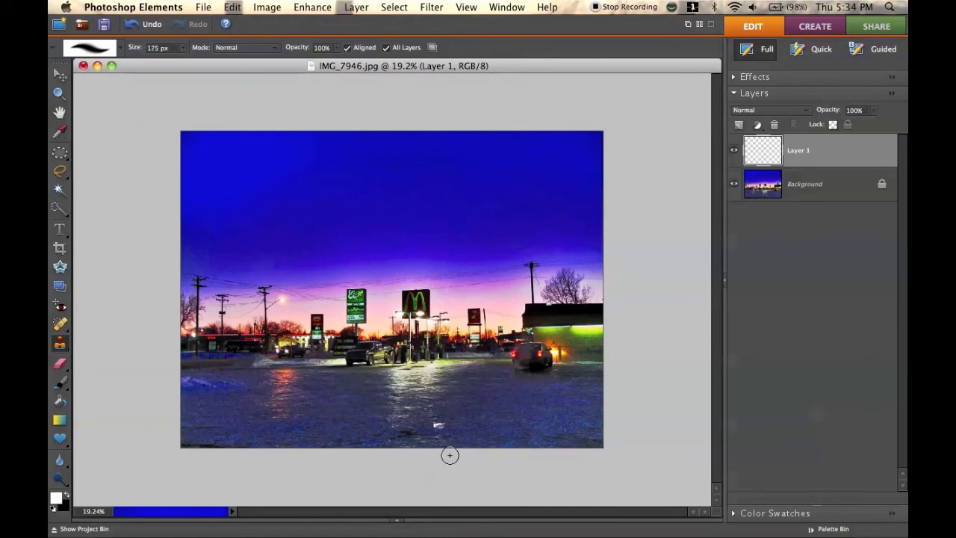
pyautogui.moveTo(423, 387)
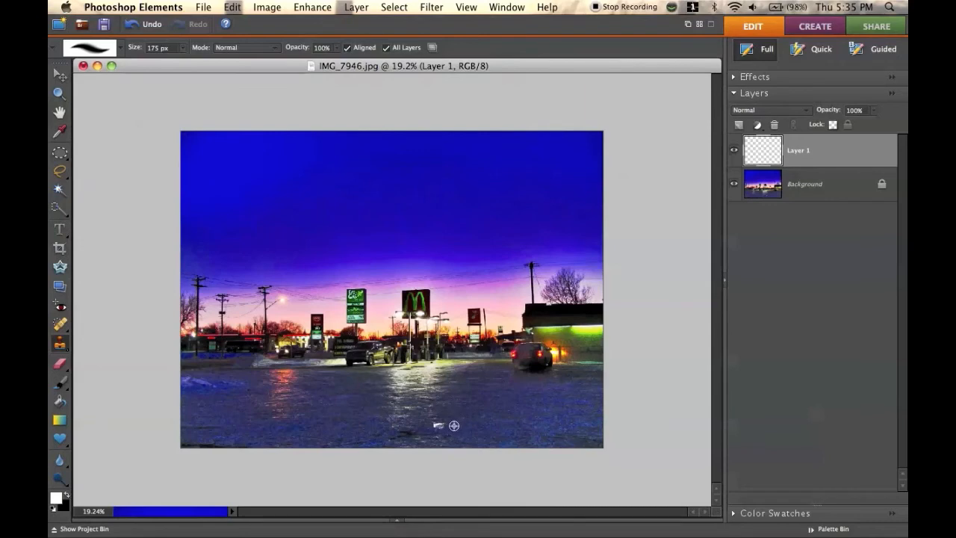
pyautogui.moveTo(445, 434)
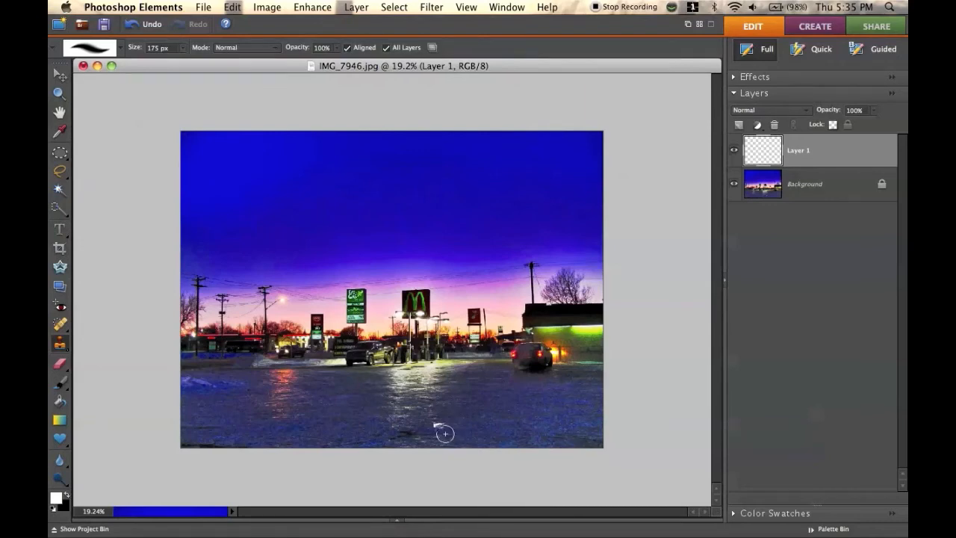
pyautogui.moveTo(362, 428)
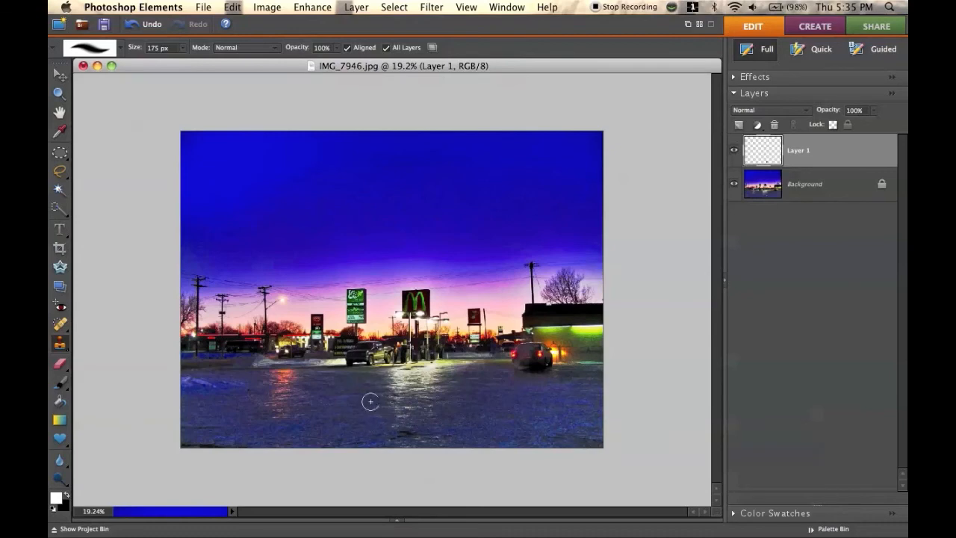
pyautogui.moveTo(248, 387)
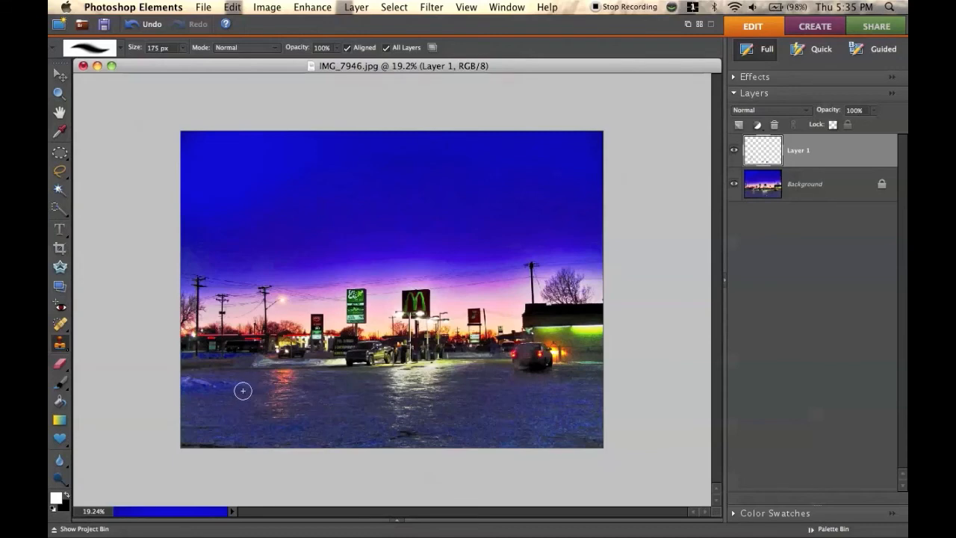
pyautogui.moveTo(407, 275)
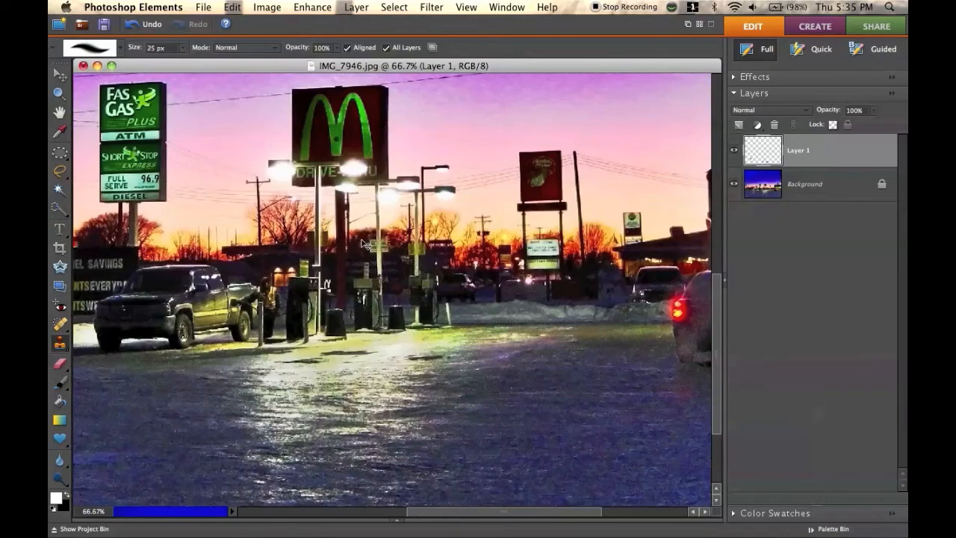
# Step: Reduce the Clone Stamp brush to 25 px for spot-cleaning the parking lot
pyautogui.click(465, 7)
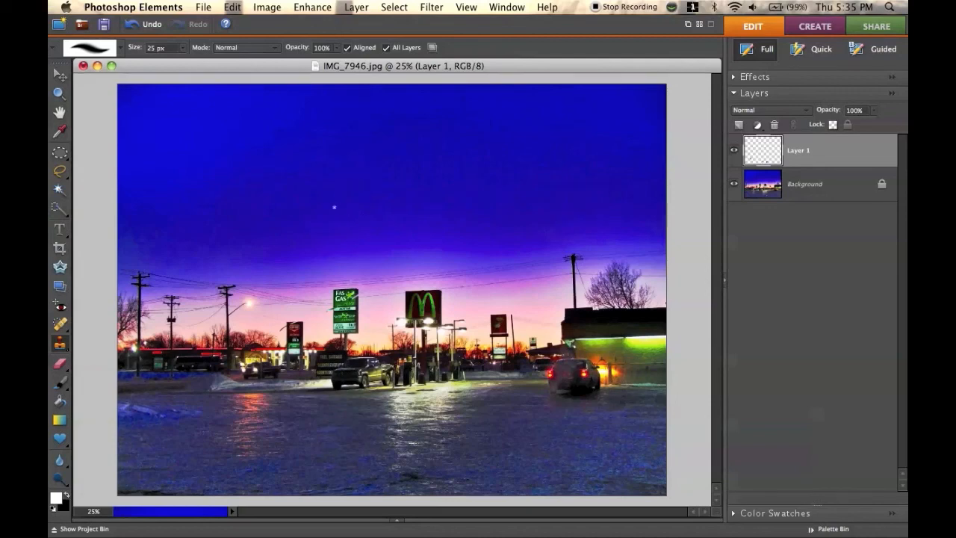
pyautogui.moveTo(135, 219)
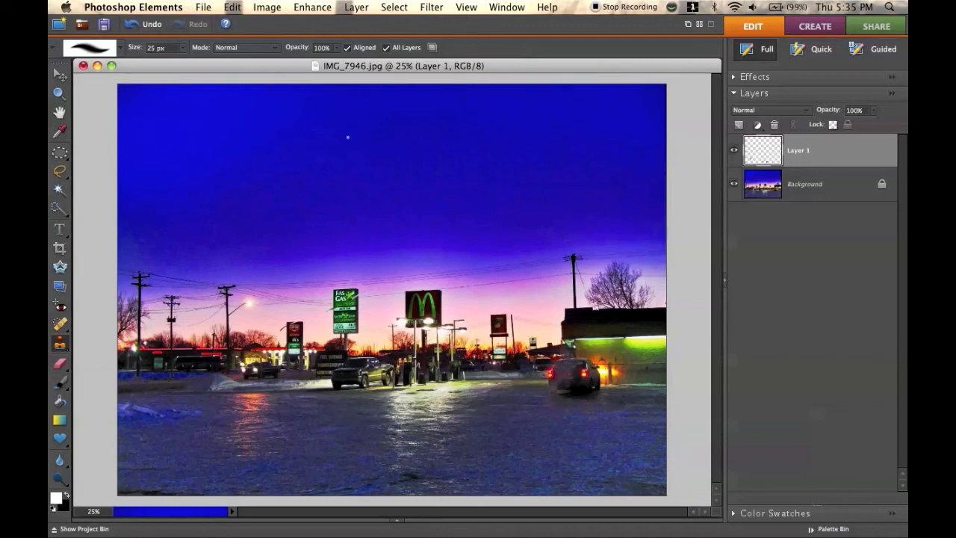
pyautogui.moveTo(223, 149)
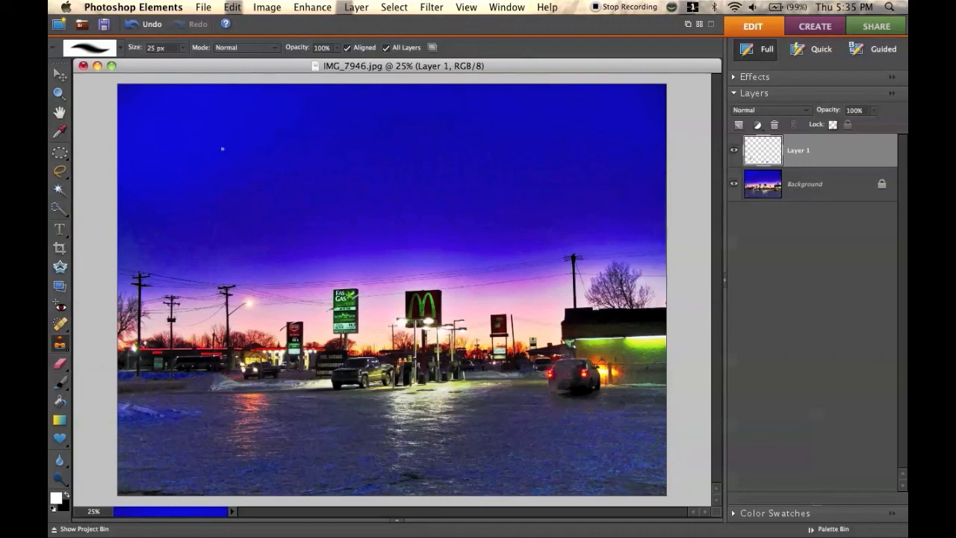
pyautogui.moveTo(513, 67)
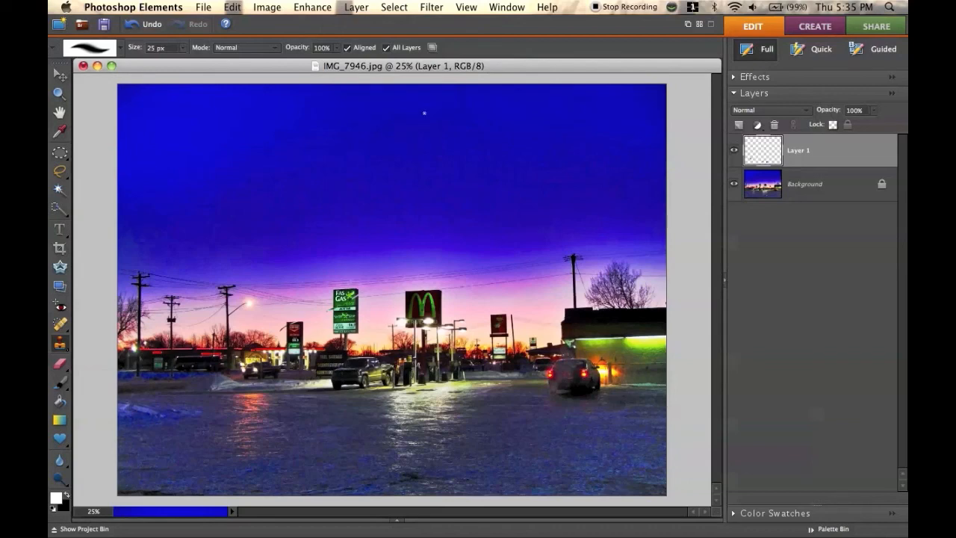
pyautogui.moveTo(243, 106)
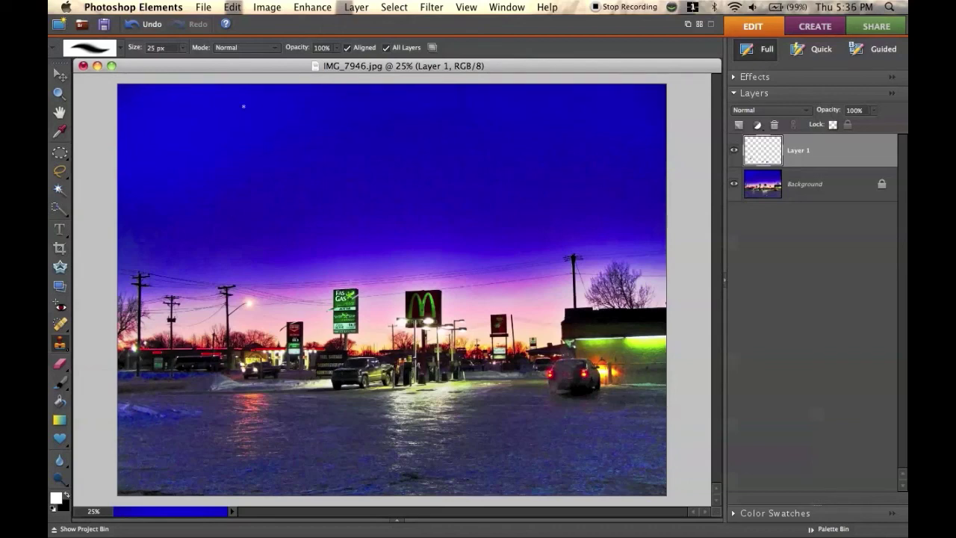
pyautogui.moveTo(480, 28)
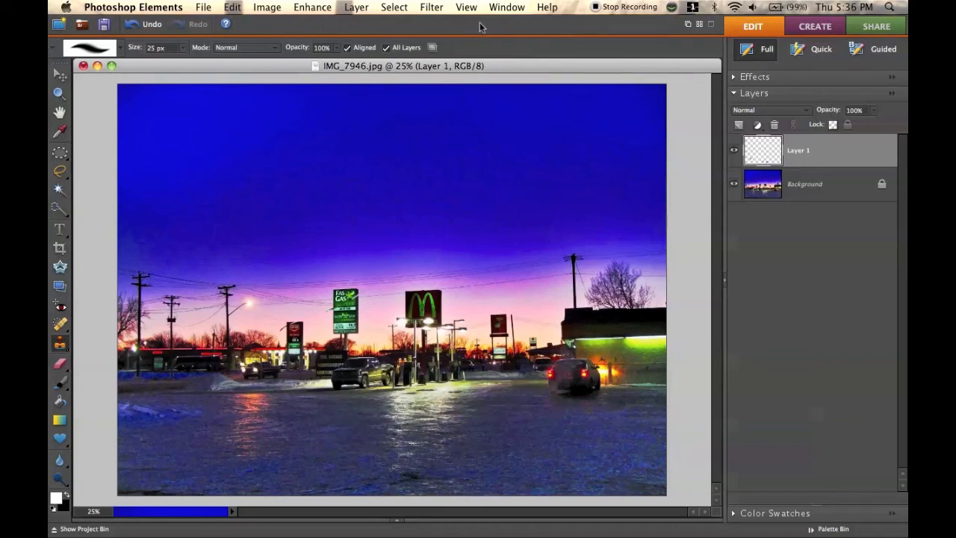